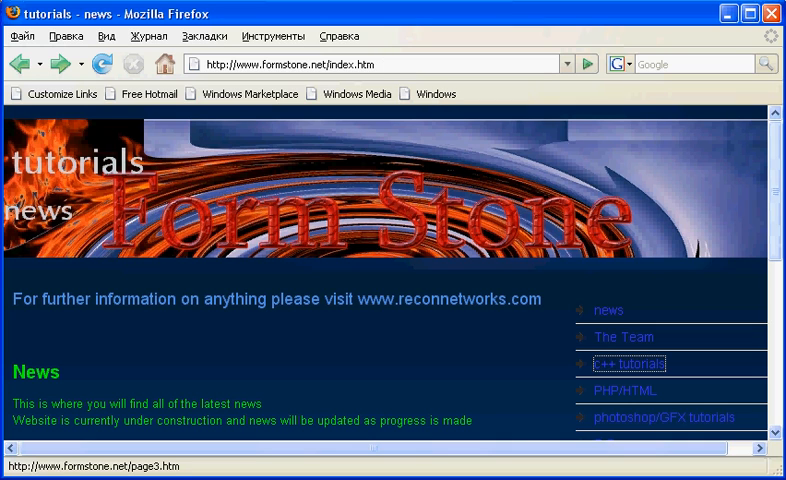
pyautogui.moveTo(776, 194)
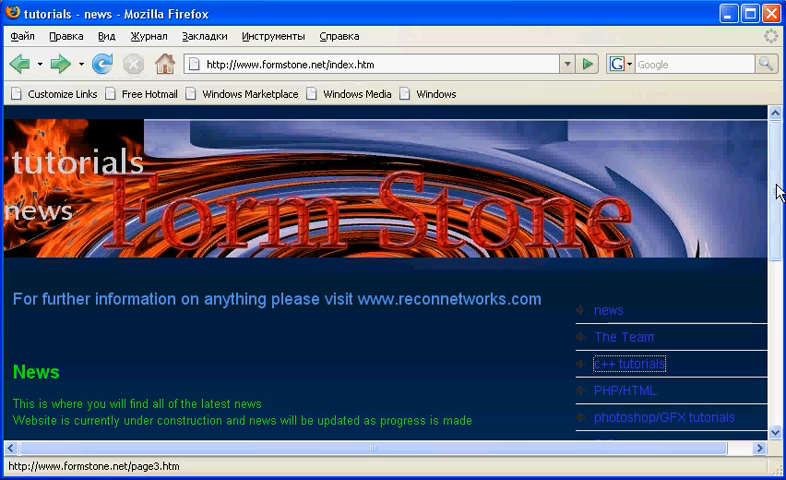
# Browse down the news page and go to the site's C++ tutorials page.
pyautogui.scroll(-3)
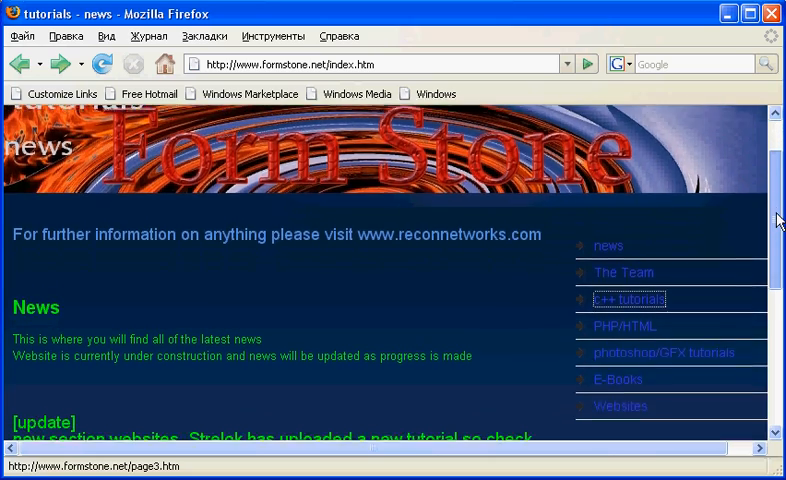
pyautogui.scroll(-3)
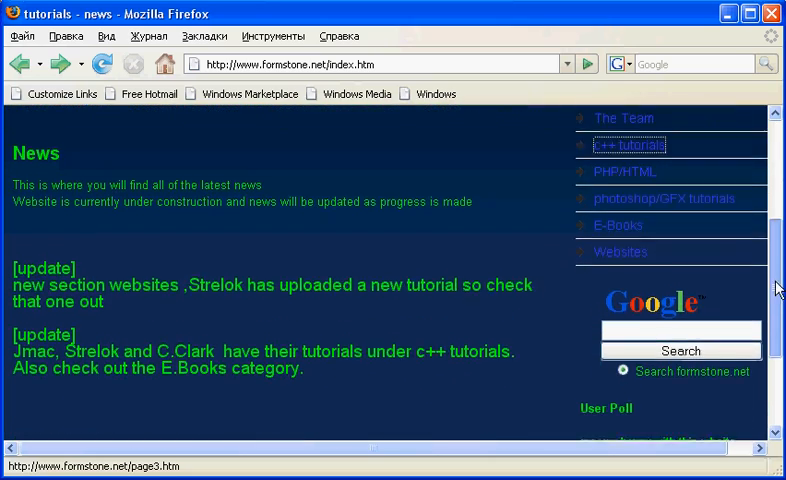
pyautogui.scroll(-3)
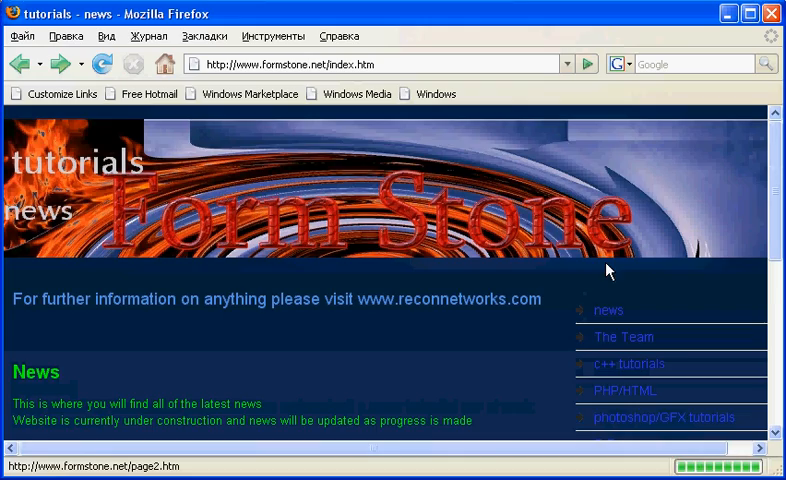
pyautogui.scroll(-3)
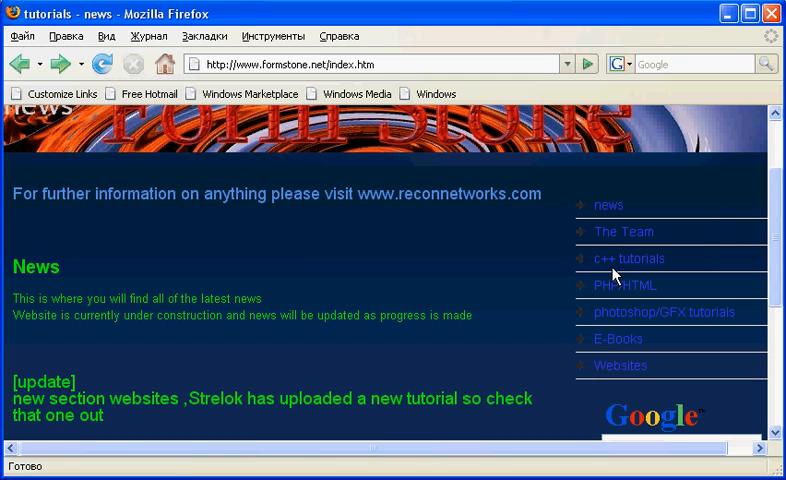
pyautogui.click(624, 258)
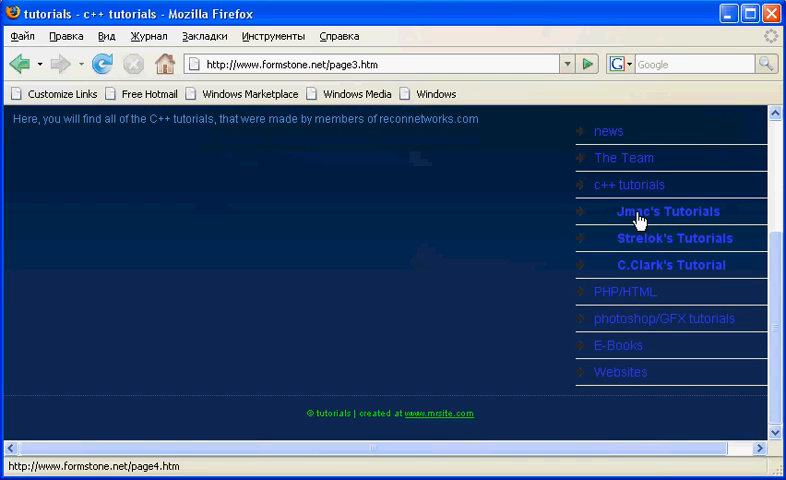
pyautogui.click(668, 212)
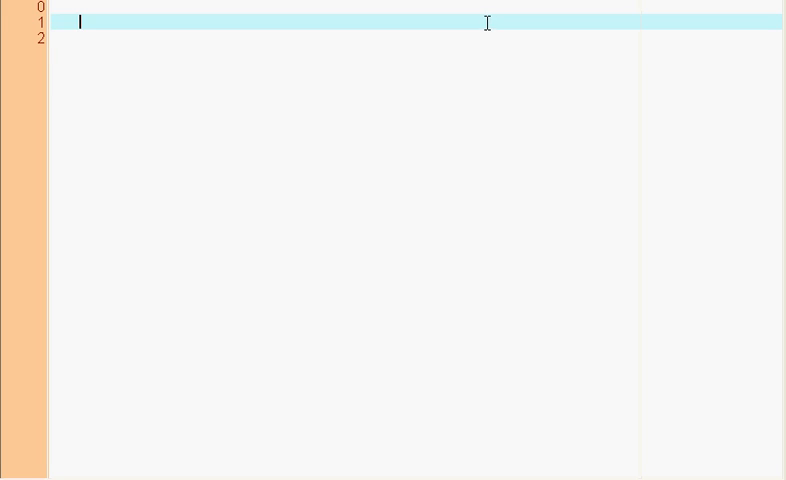
# Begin the file with #include <iostream> and using namespace std;.
pyautogui.write('#')
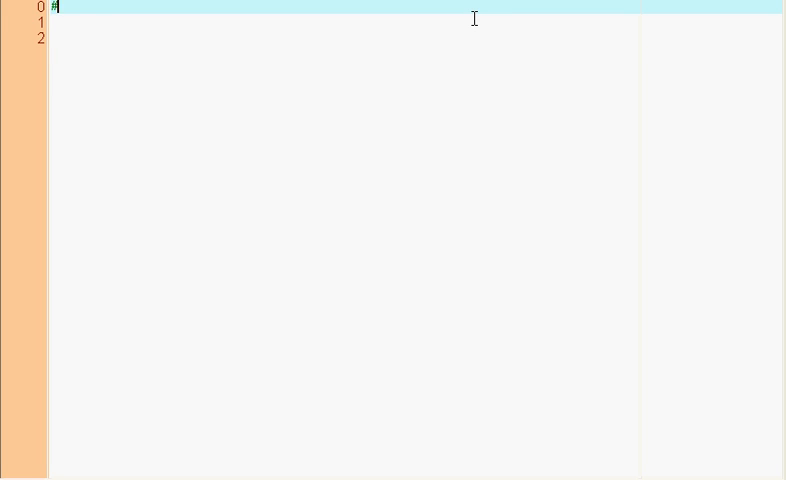
pyautogui.write('include <iot')
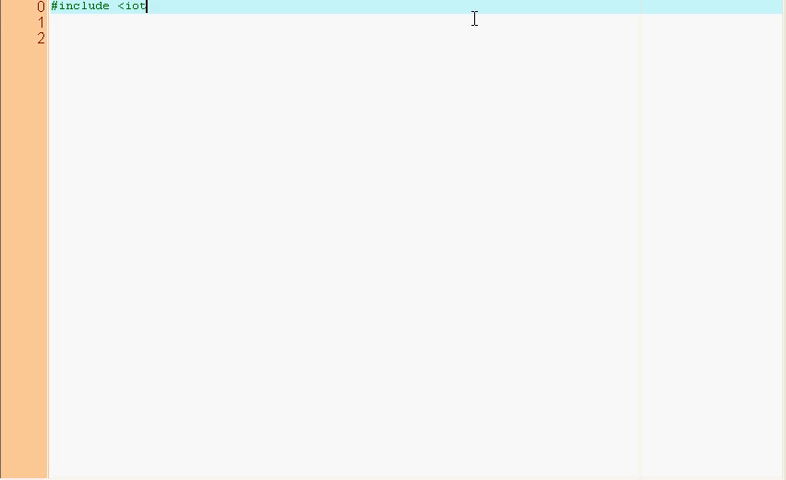
pyautogui.write('stream>')
pyautogui.click(416, 20)
pyautogui.write('u')
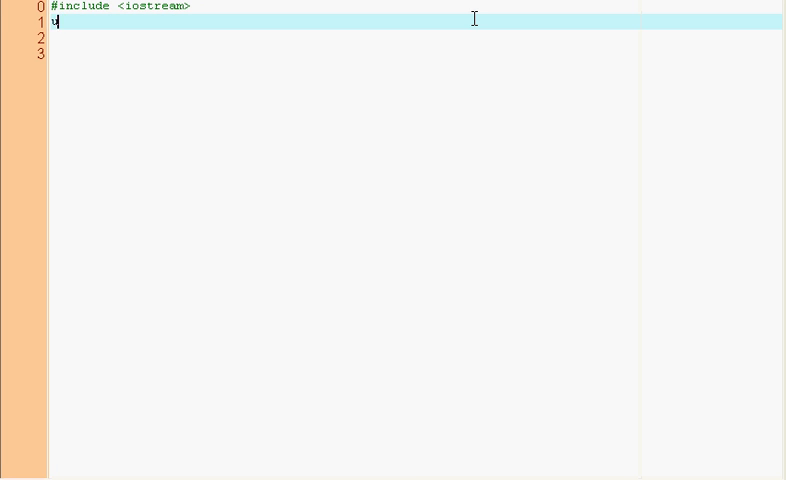
pyautogui.write('sing names')
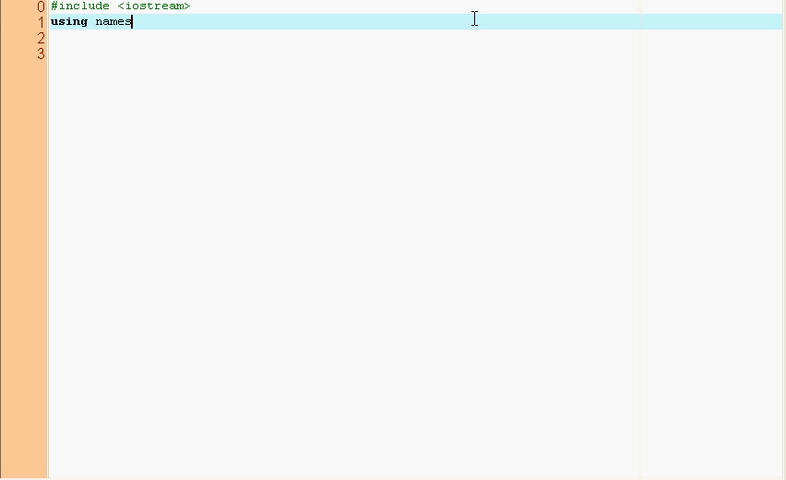
pyautogui.write('pace std;')
pyautogui.click(414, 52)
pyautogui.write('void')
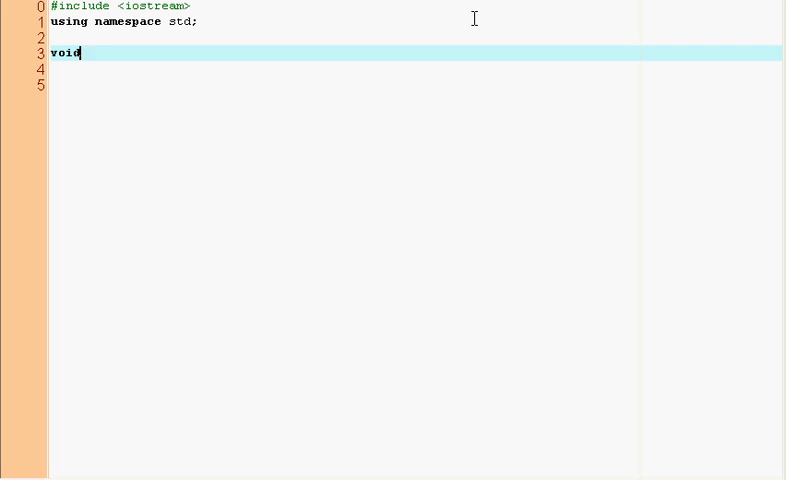
# Define void add() whose body does cout << "Add was called" << endl;.
pyautogui.write('add(')
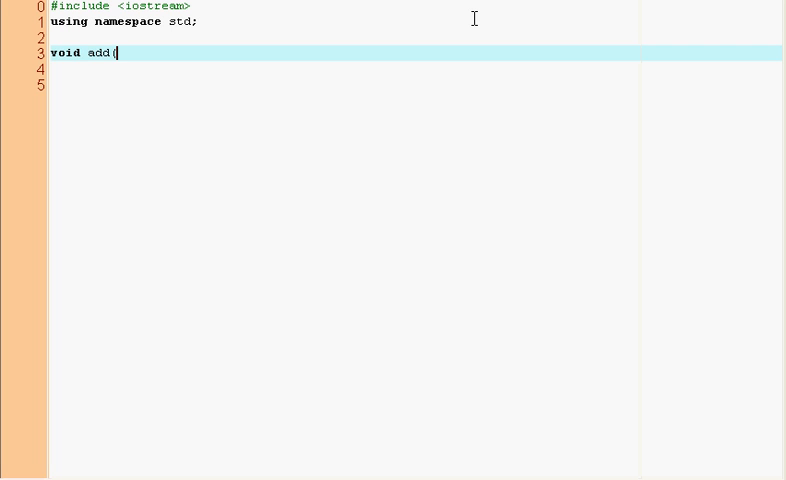
pyautogui.write(')')
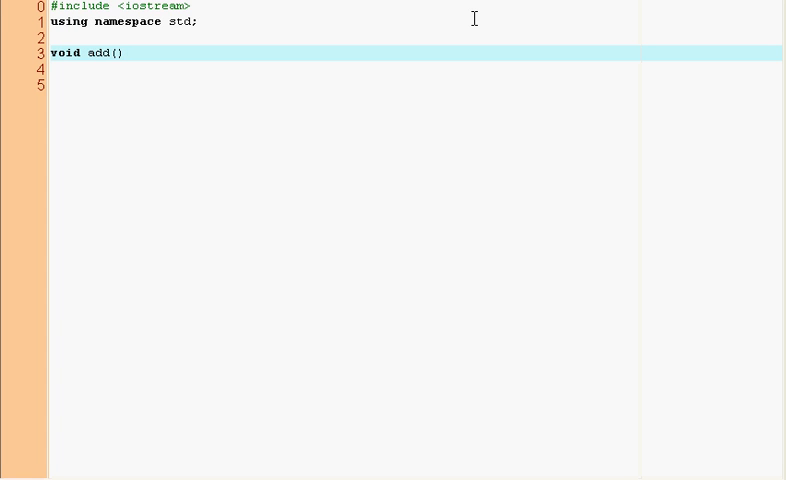
pyautogui.write('{')
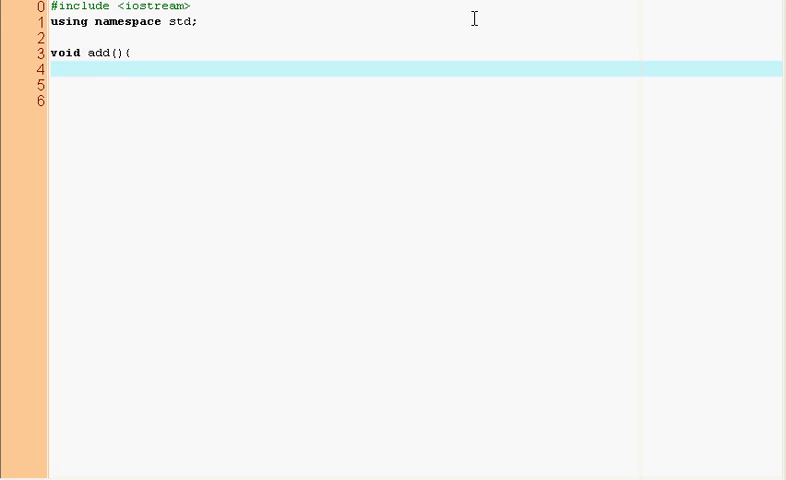
pyautogui.write('cout <')
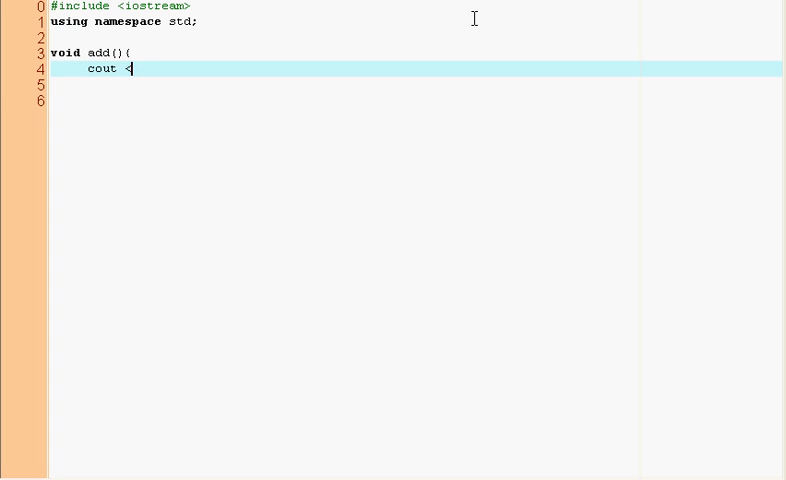
pyautogui.write('< "')
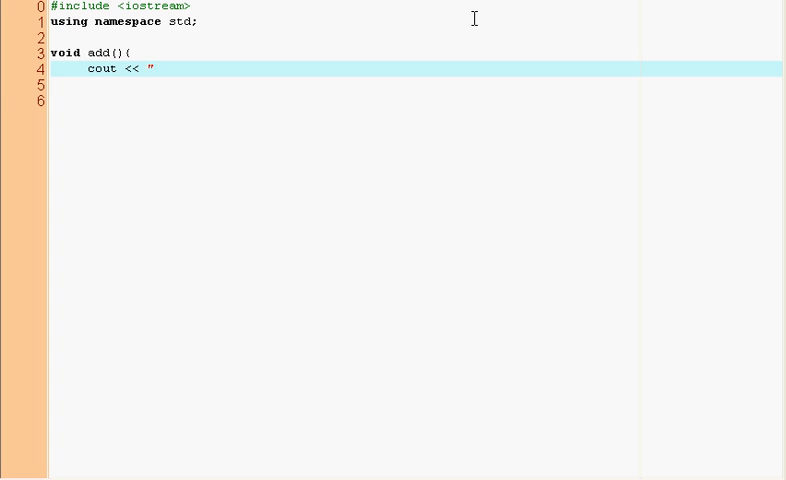
pyautogui.write('Add we')
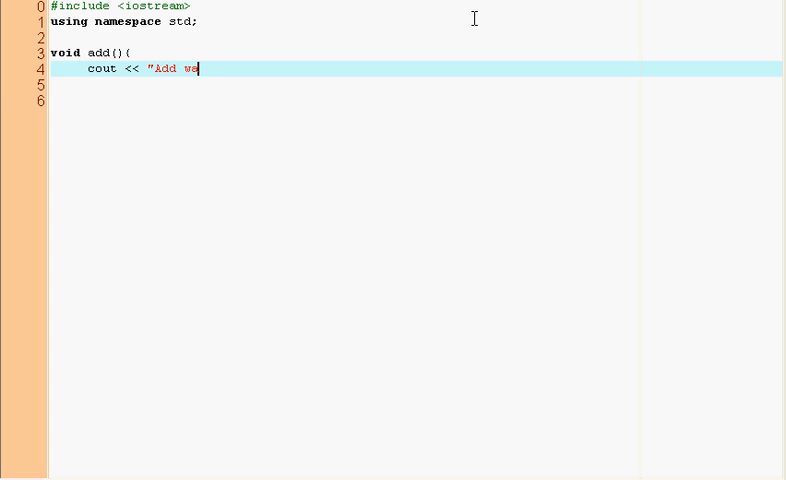
pyautogui.write('as called"')
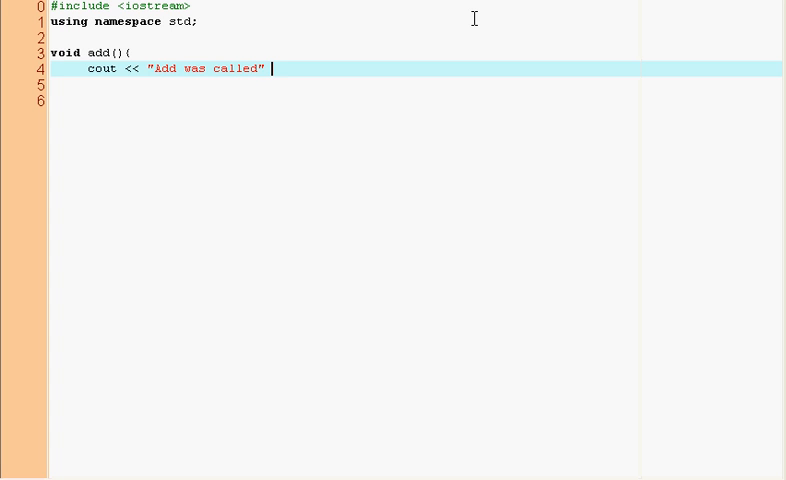
pyautogui.write('<<endl;')
pyautogui.click(416, 84)
pyautogui.write('}')
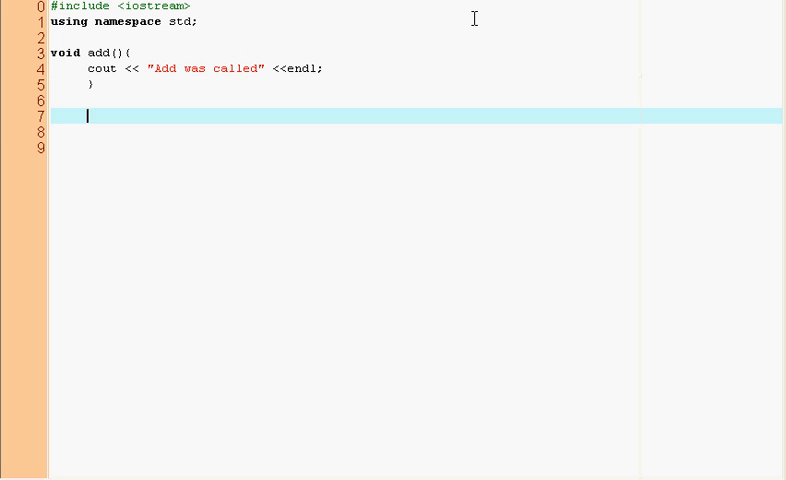
# Write int main() that calls add() and then cin.get() before its closing brace.
pyautogui.write('int main')
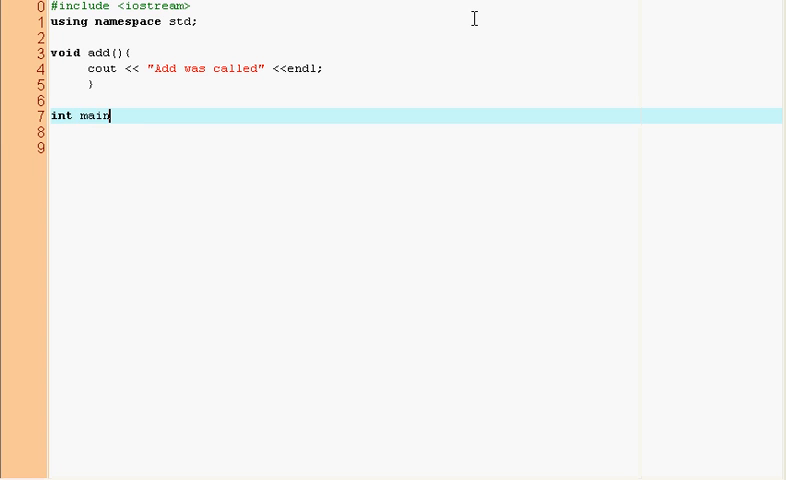
pyautogui.write('(){')
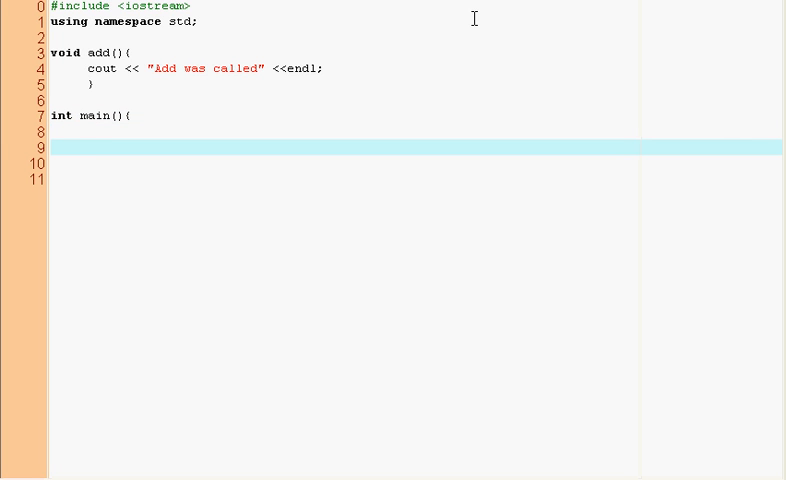
pyautogui.write('add();')
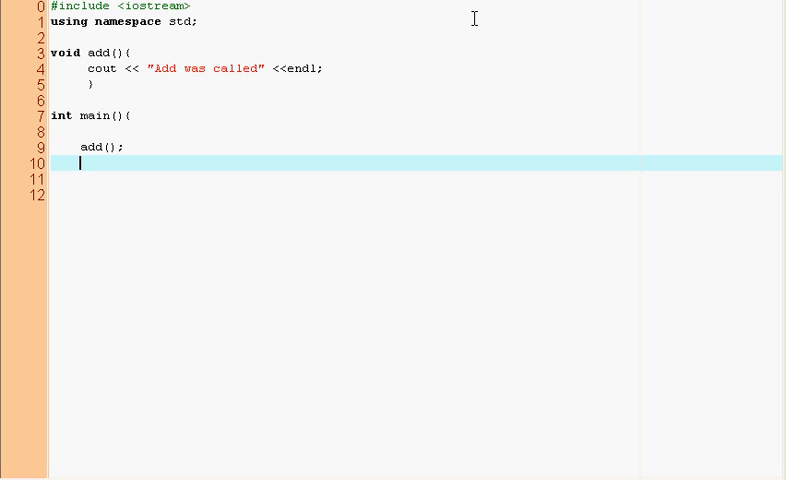
pyautogui.write('cin.get();')
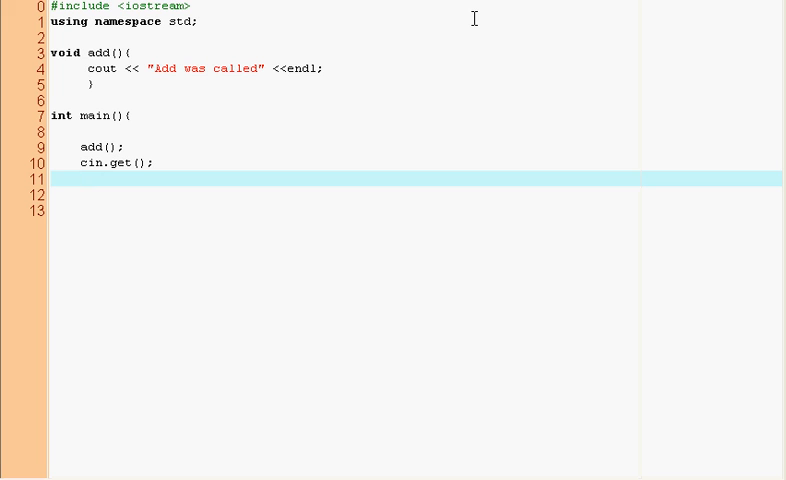
pyautogui.write('}')
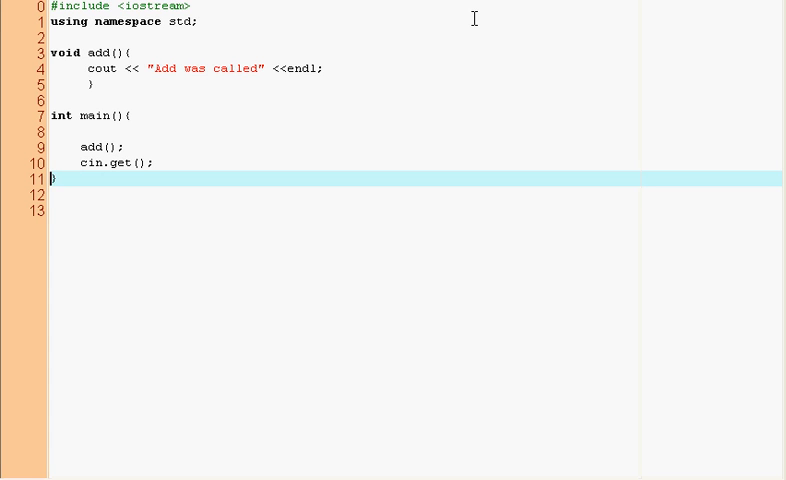
# Compile and run to see "Add was called" printed, then close the console and return to add().
pyautogui.press('enter')
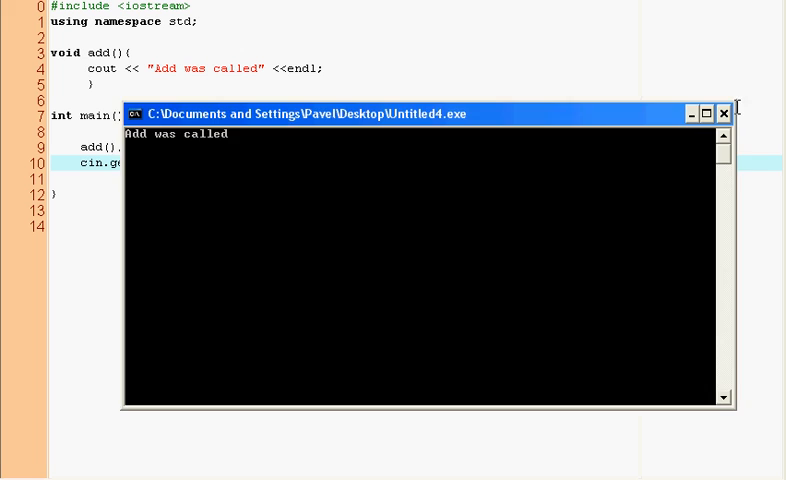
pyautogui.click(724, 112)
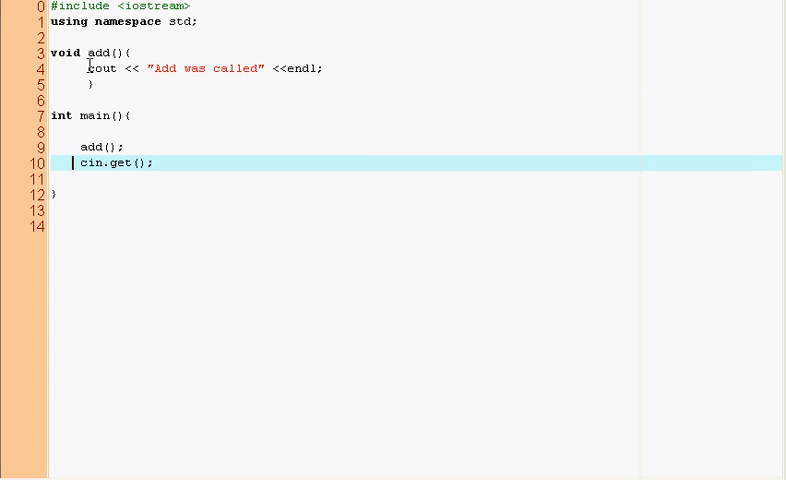
pyautogui.click(96, 68)
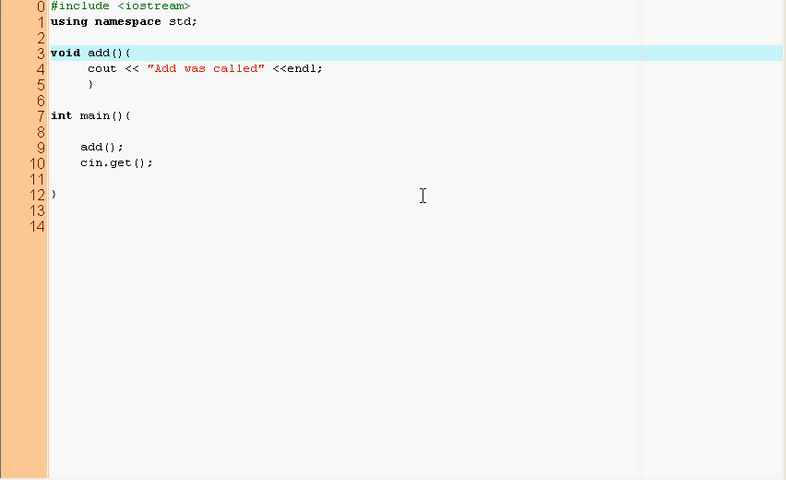
# Give add the parameters int number and int number2.
pyautogui.write('int')
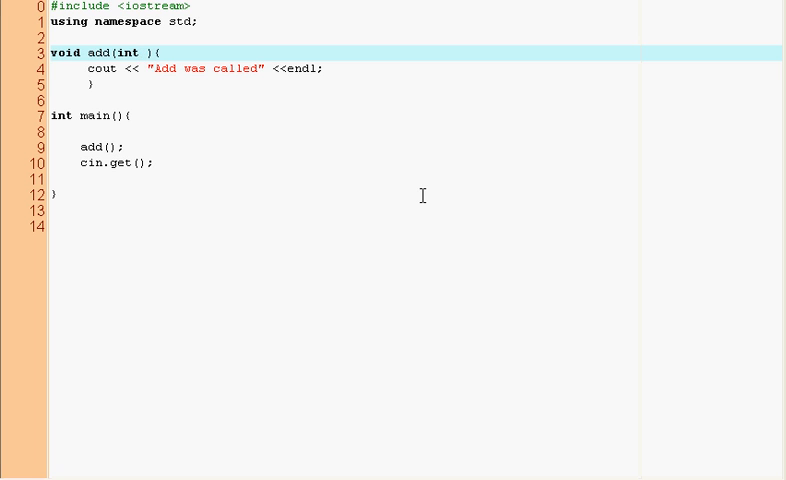
pyautogui.write('number')
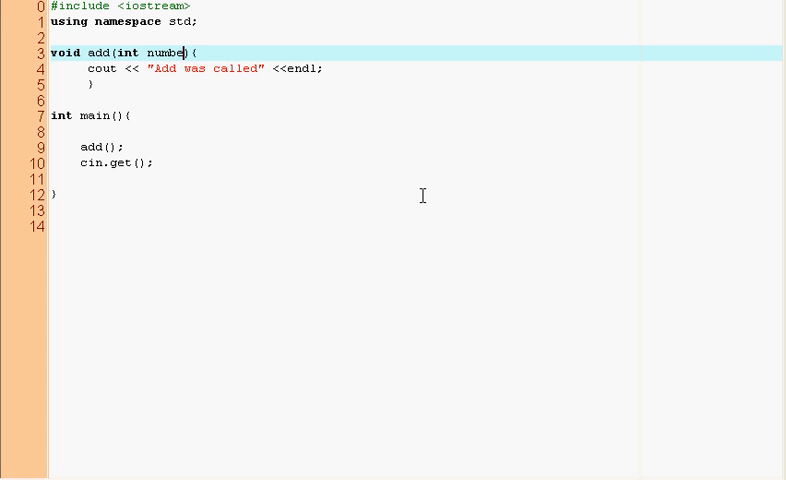
pyautogui.write('r')
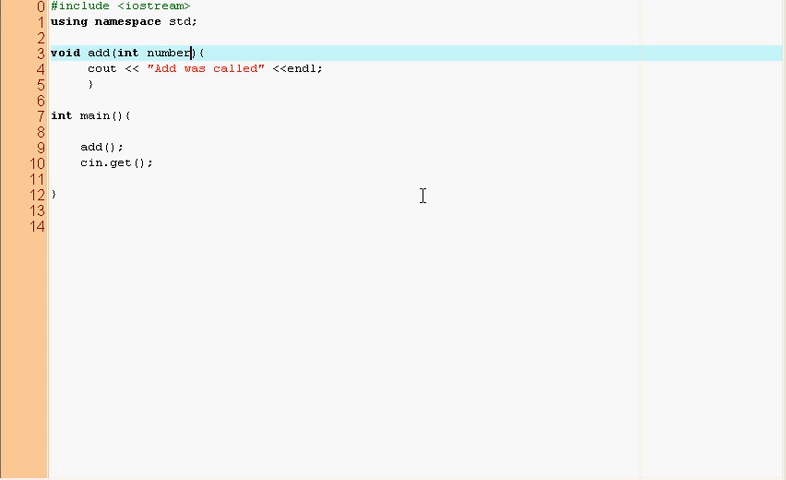
pyautogui.write(', int number')
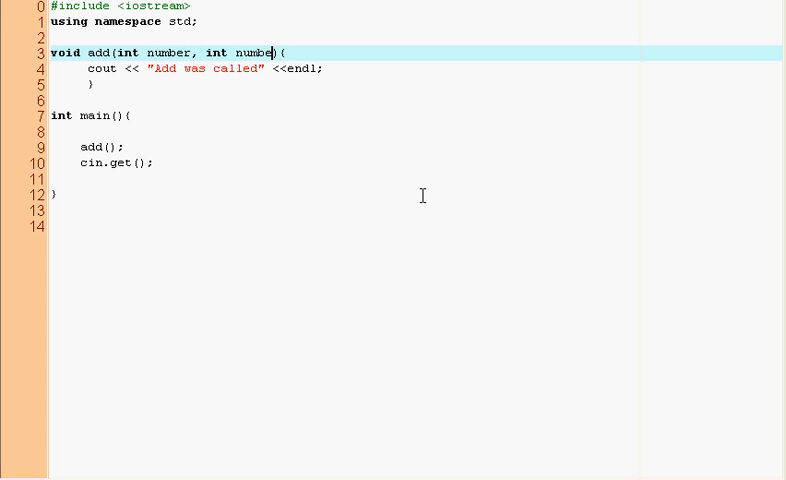
pyautogui.write('2)')
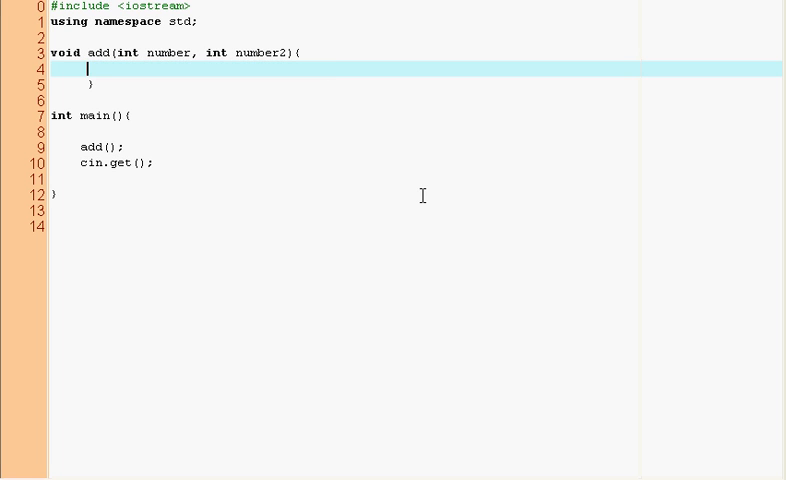
# Change add's return type from void to int and make its body return number+number2;.
pyautogui.write('retur')
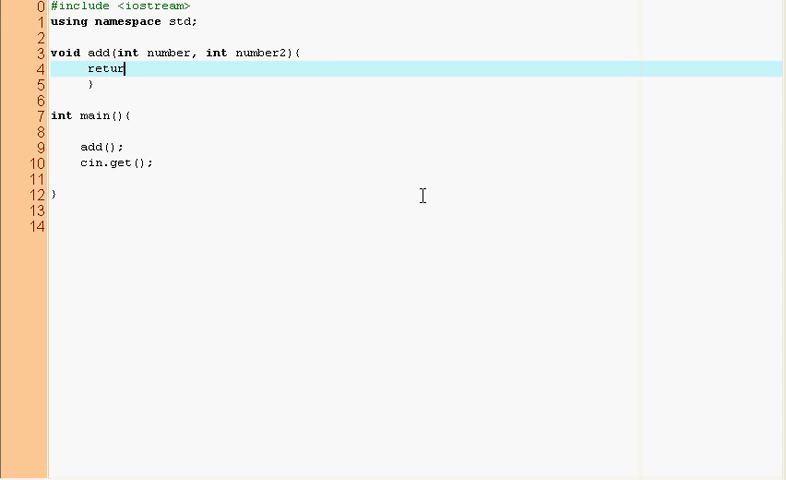
pyautogui.write('n')
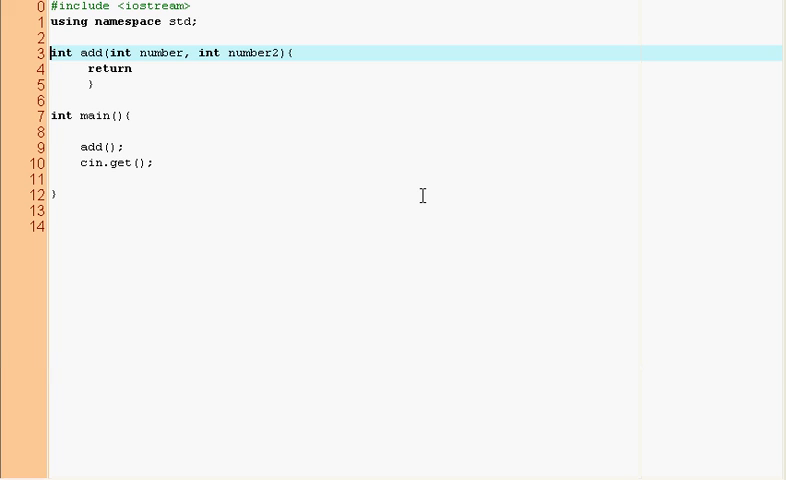
pyautogui.doubleClick(60, 52)
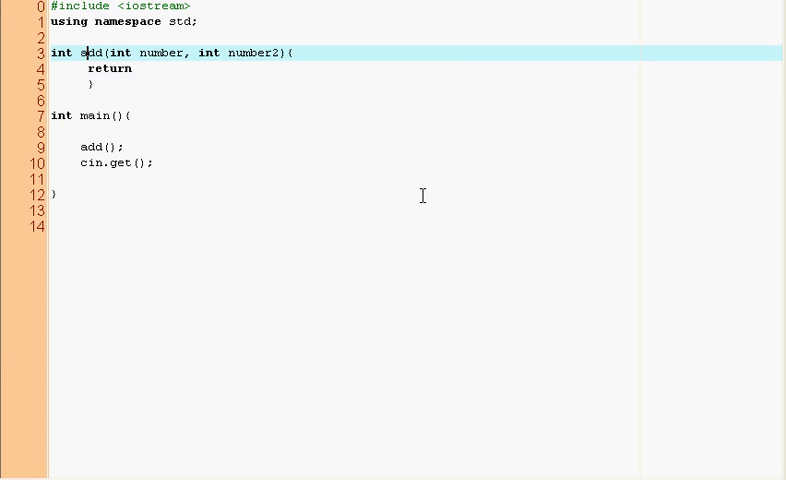
pyautogui.doubleClick(108, 68)
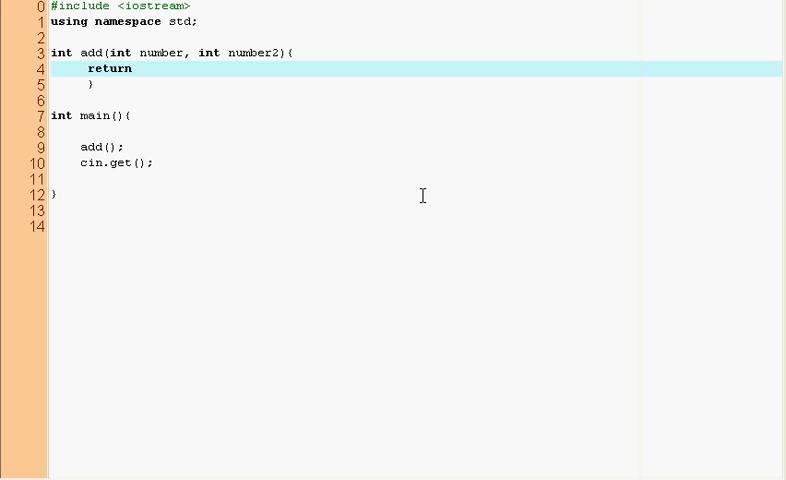
pyautogui.write('num')
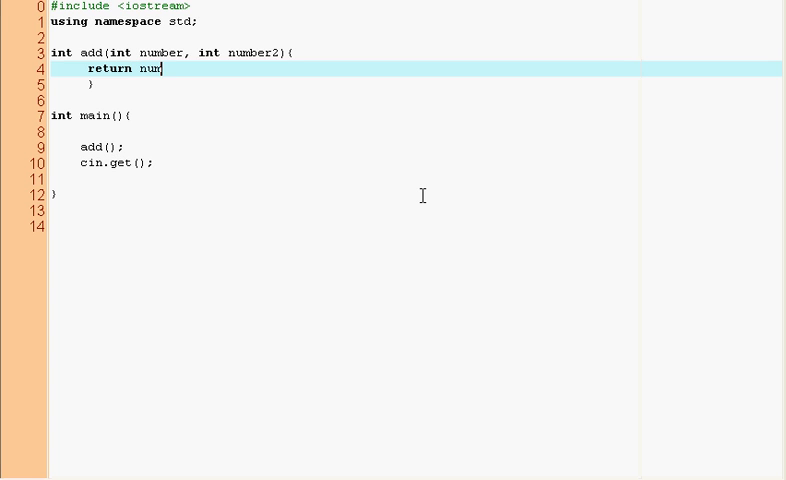
pyautogui.write('ber+n')
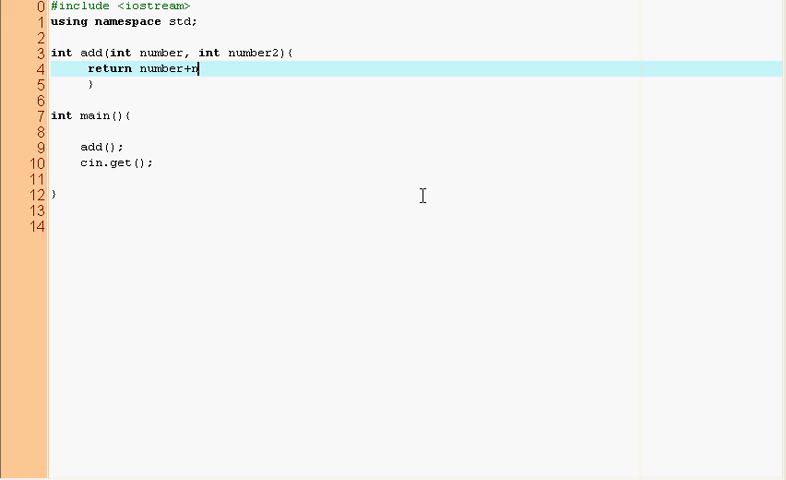
pyautogui.write('umber2;')
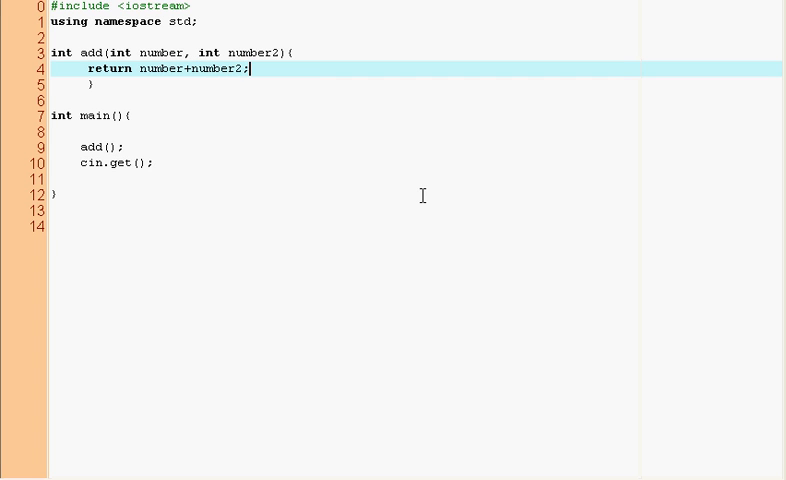
pyautogui.click(144, 52)
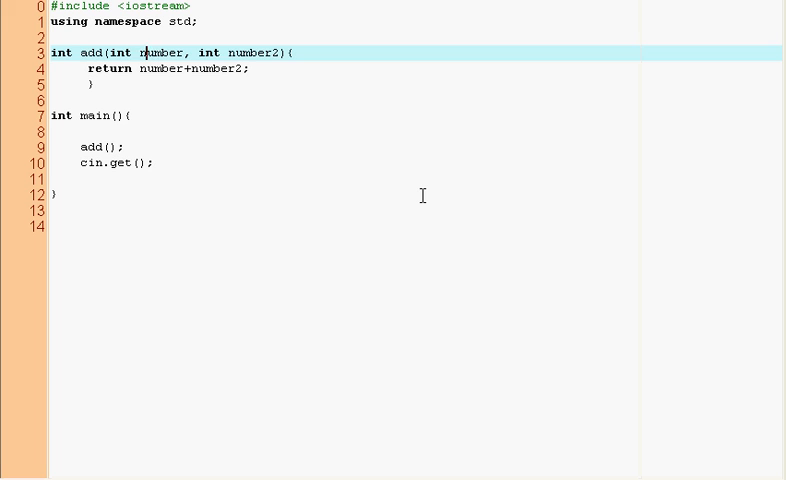
pyautogui.click(144, 68)
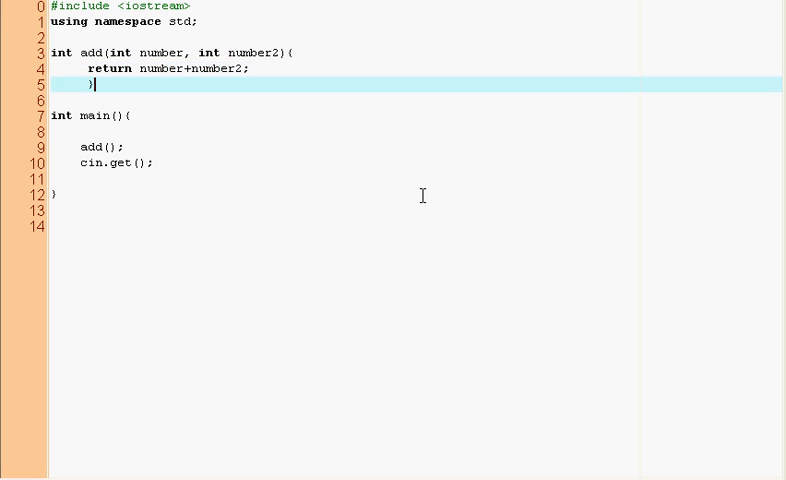
# Call add(7,5) in main and run it, then close the console.
pyautogui.click(102, 148)
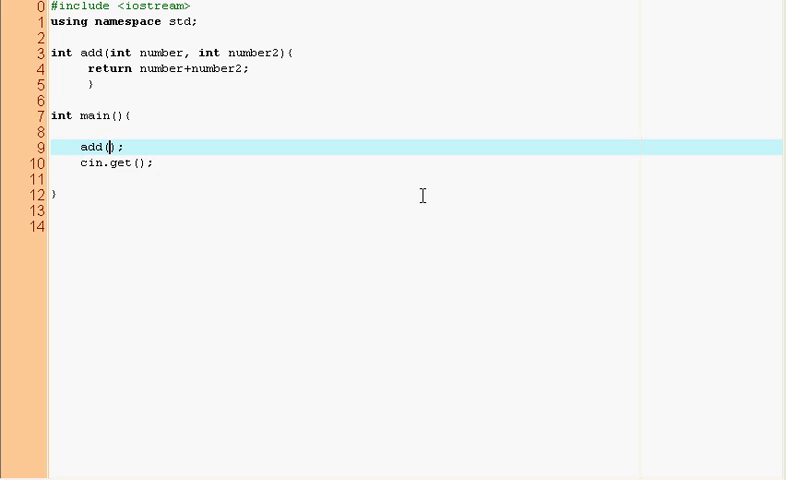
pyautogui.write('7')
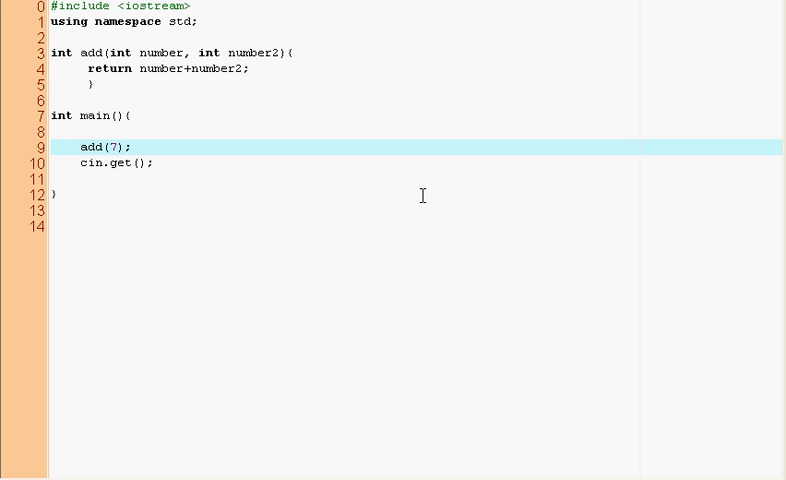
pyautogui.write(',5')
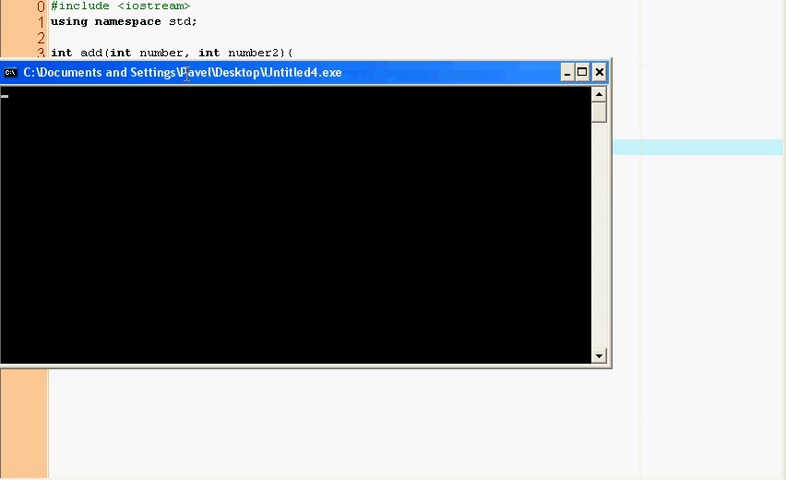
pyautogui.click(602, 72)
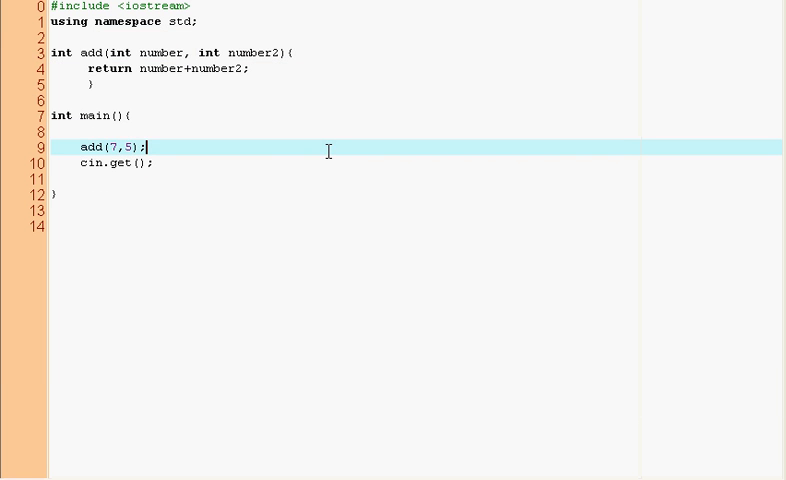
pyautogui.moveTo(228, 156)
pyautogui.write('<< ')
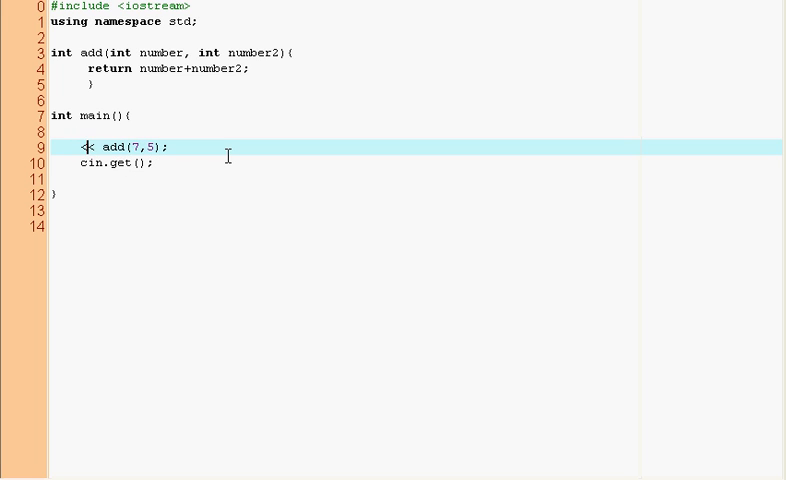
# Print the call's result with cout << and change the arguments to 17,65.
pyautogui.write('cout <<')
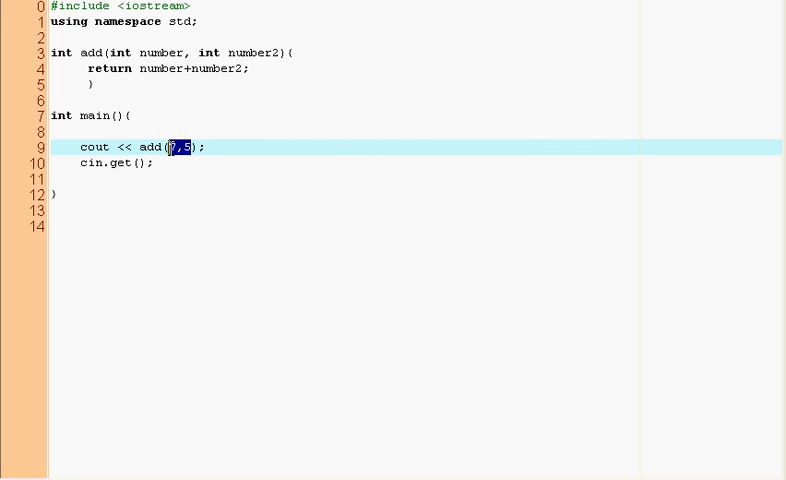
pyautogui.write('7')
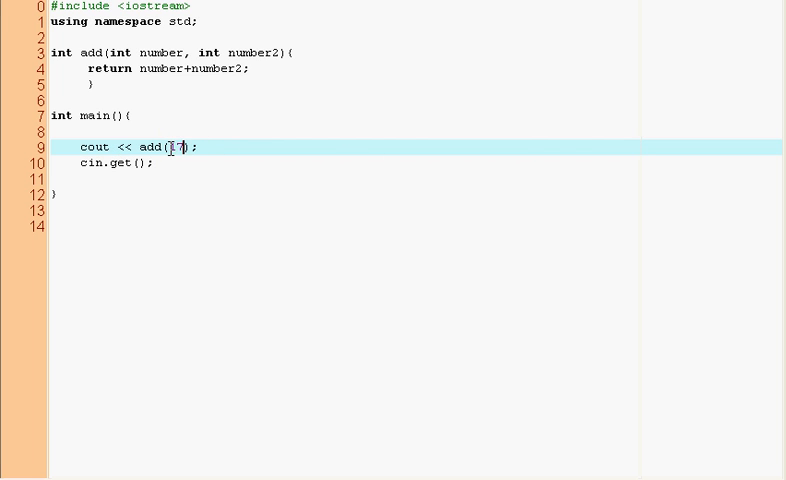
pyautogui.write(',65')
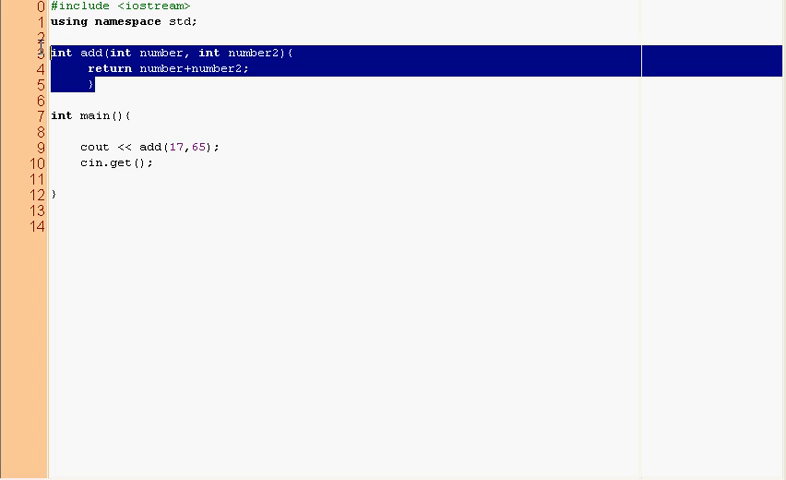
pyautogui.click(80, 52)
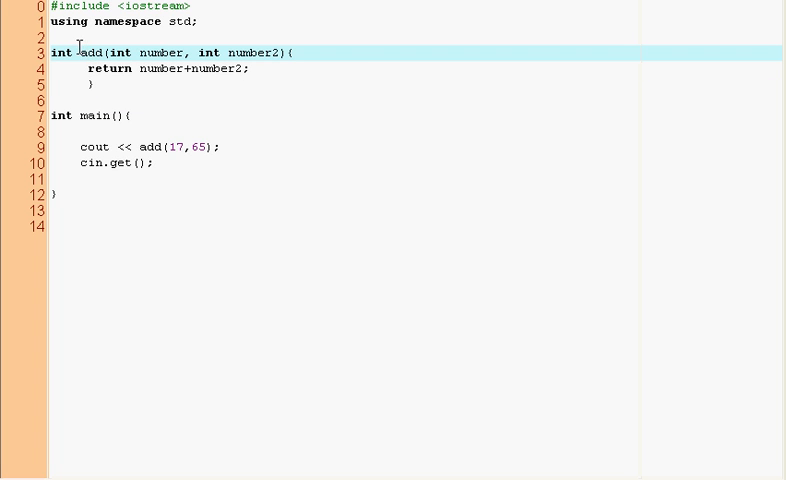
pyautogui.doubleClick(96, 52)
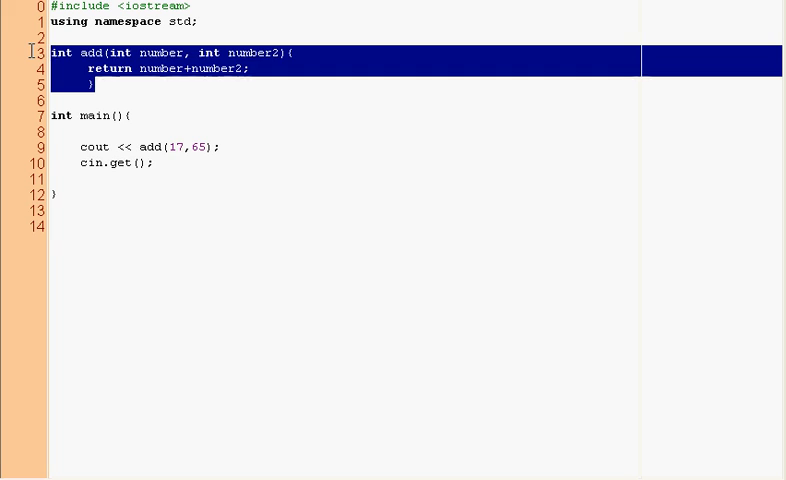
# Replace add with a long factorial(int number) function header.
pyautogui.write('int f')
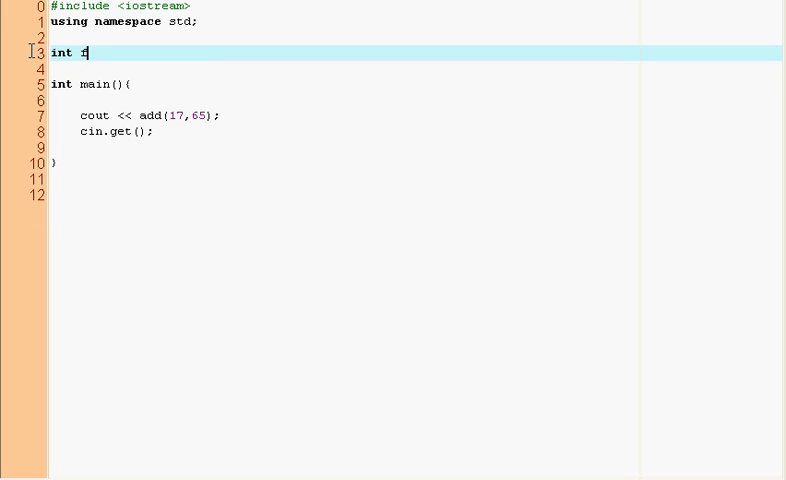
pyautogui.write('actorie')
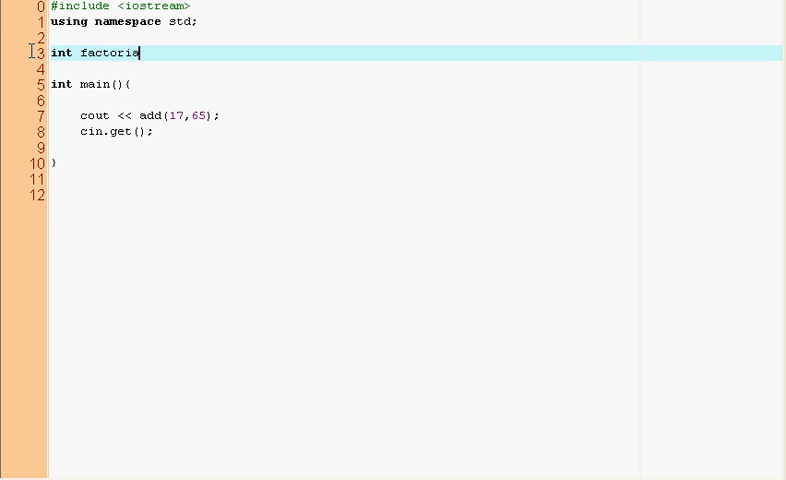
pyautogui.write('l(int')
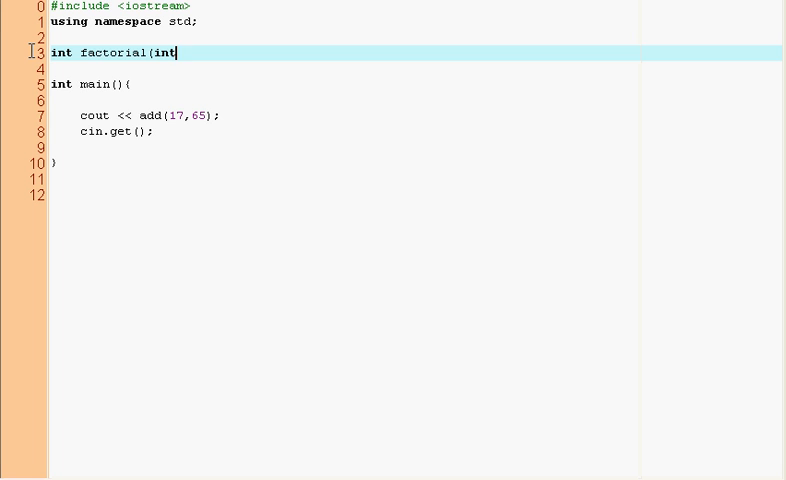
pyautogui.write('number')
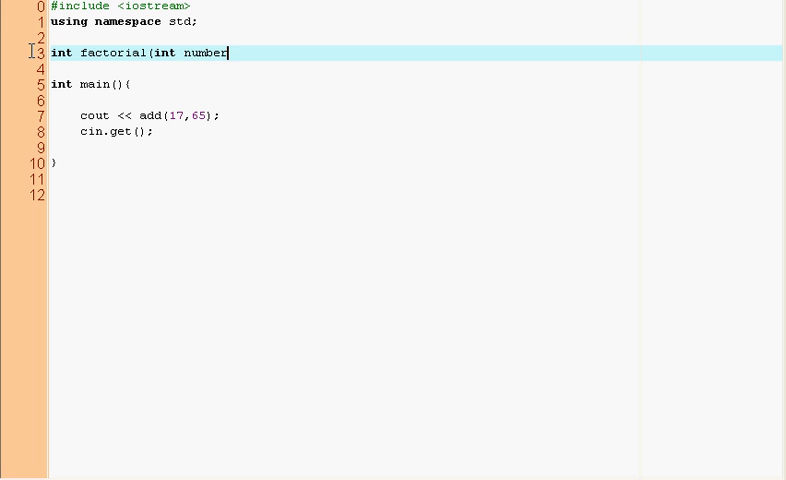
pyautogui.write('){')
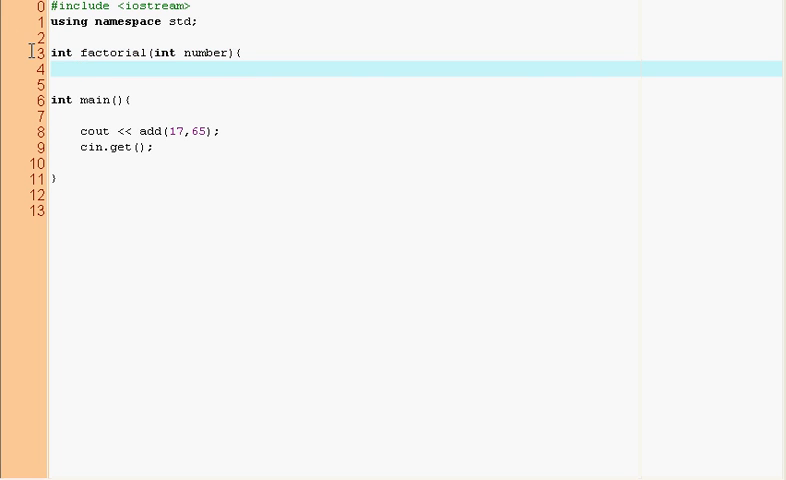
pyautogui.write('long')
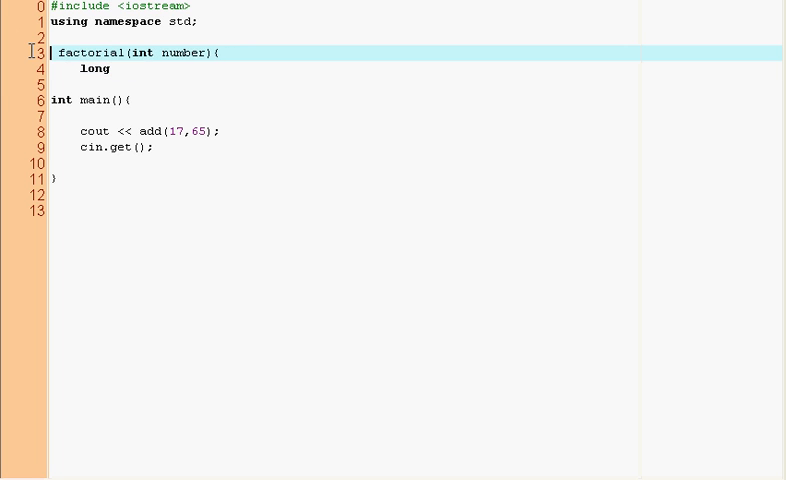
# Declare long factorial = 1; inside the function.
pyautogui.write('long')
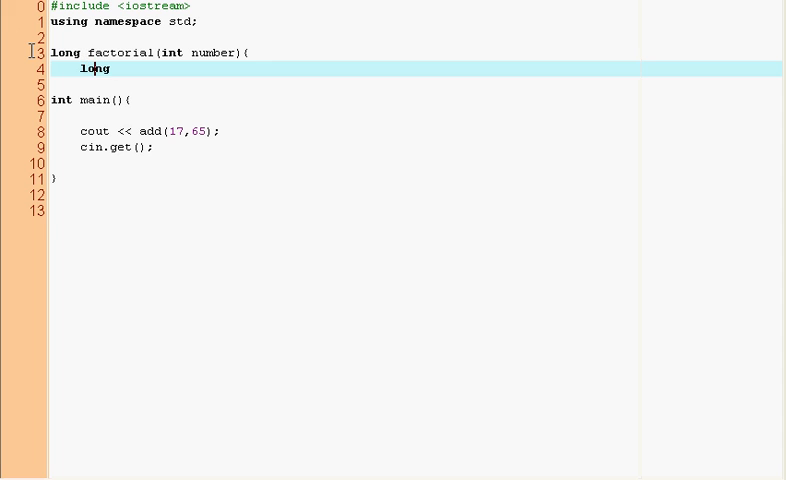
pyautogui.write('r')
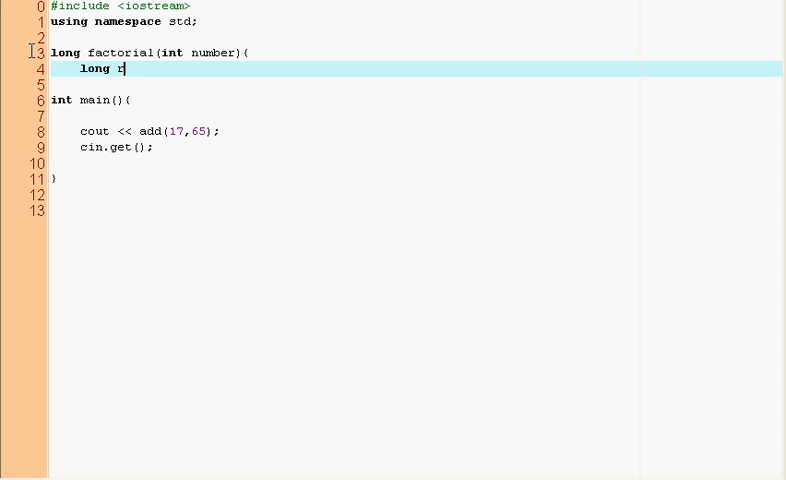
pyautogui.write('actorial =')
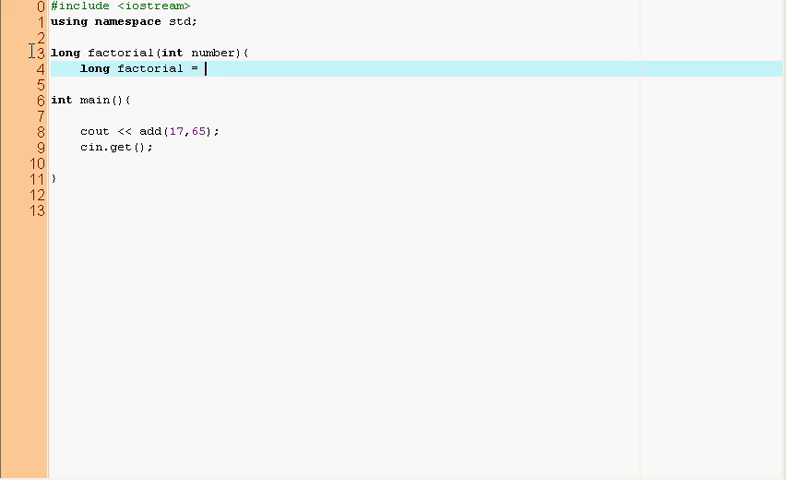
pyautogui.write('1;')
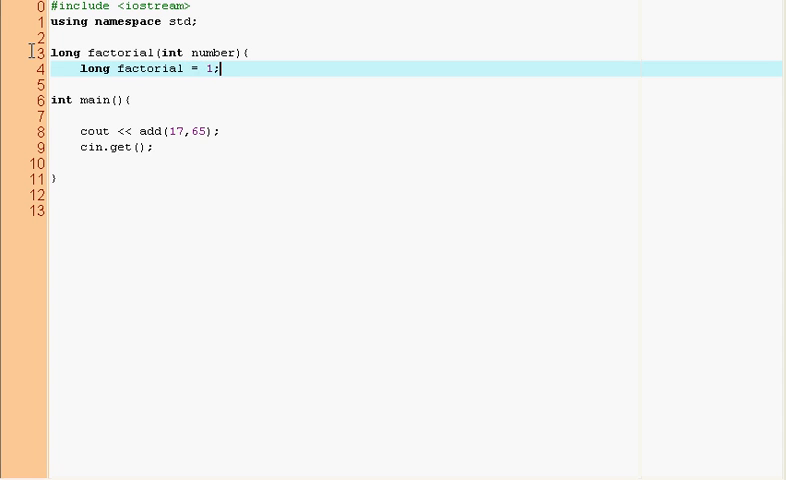
# Open the loop for(int i = 1; i<=number; i++){.
pyautogui.write('for(in')
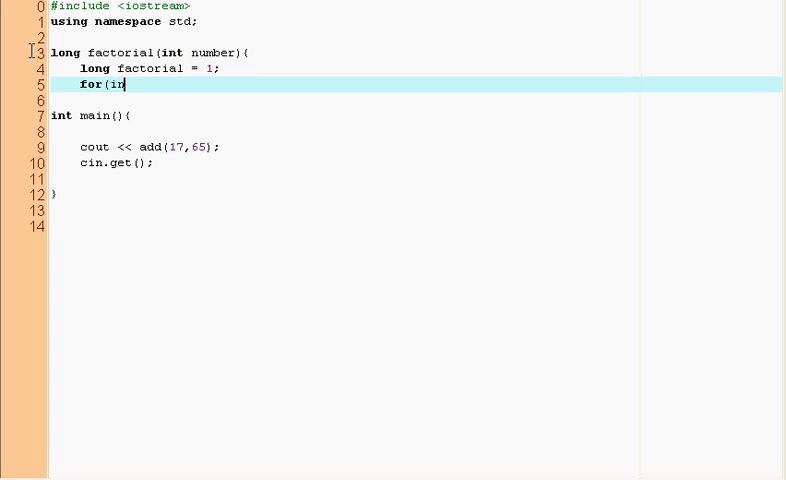
pyautogui.write('t i = 1;')
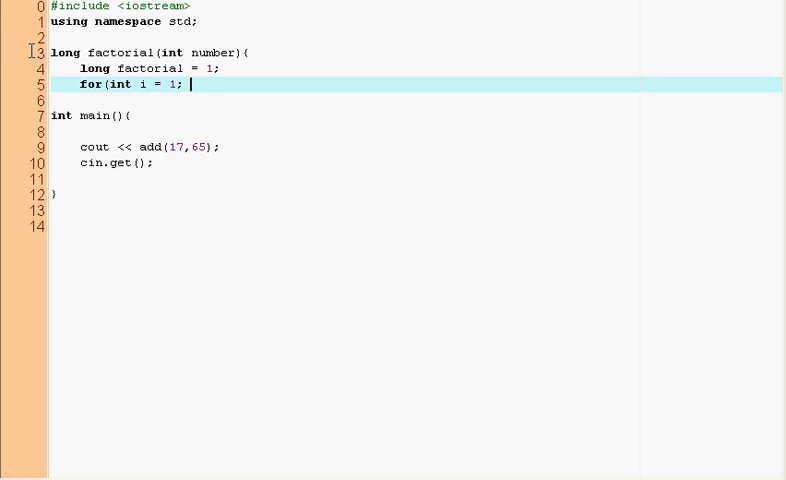
pyautogui.write('i<=')
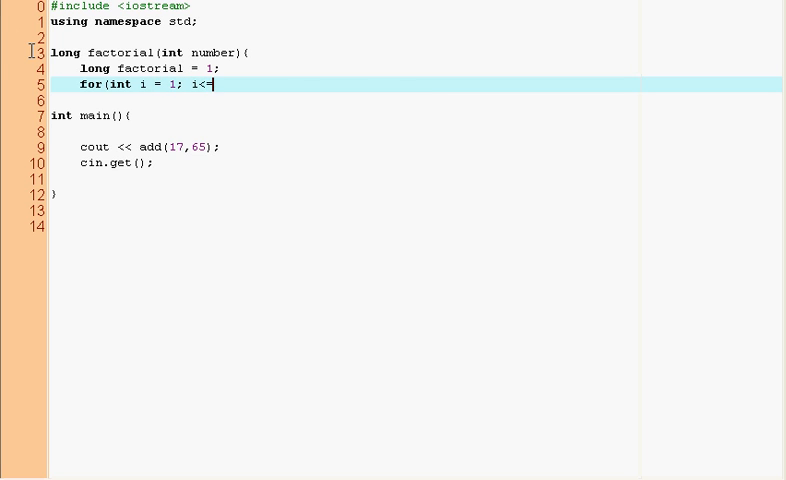
pyautogui.write('number1')
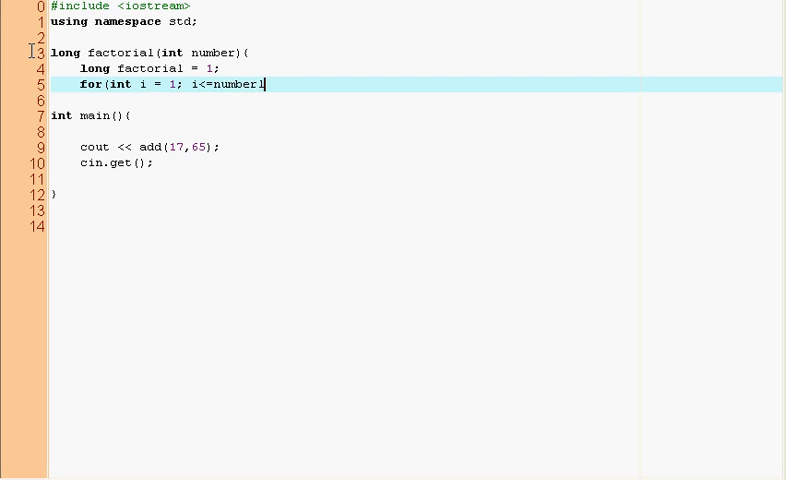
pyautogui.write('; i++)')
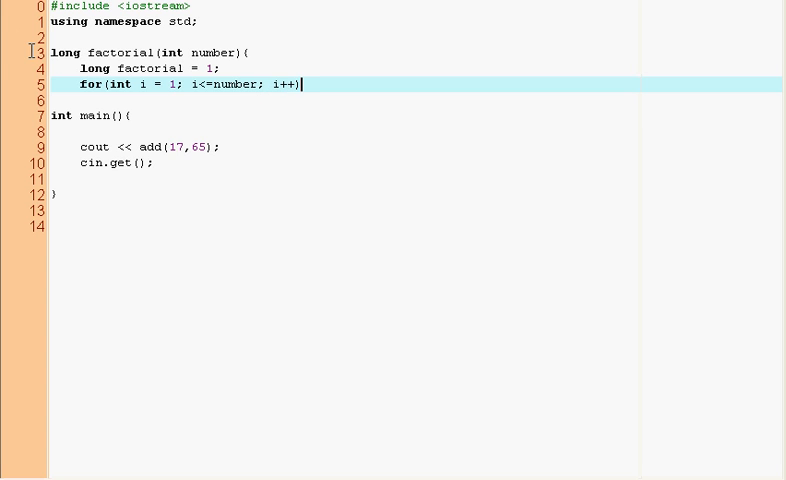
pyautogui.write('{')
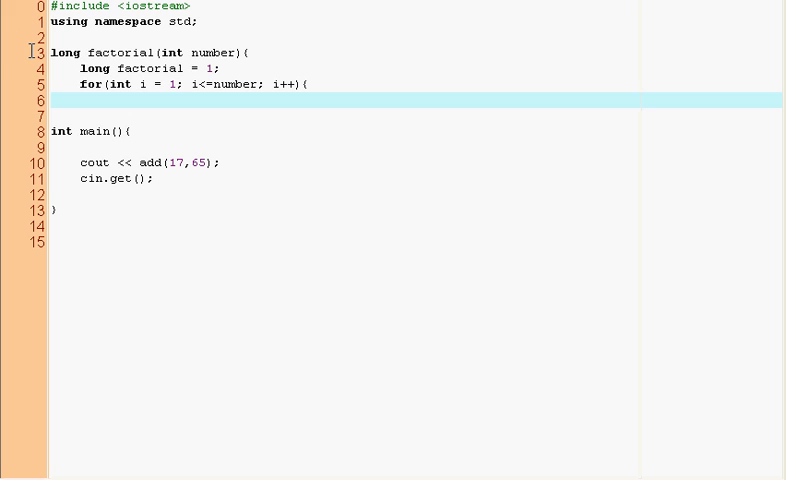
# Multiply with factorial*=i; in the loop and add return factorial; after it.
pyautogui.write('factorial')
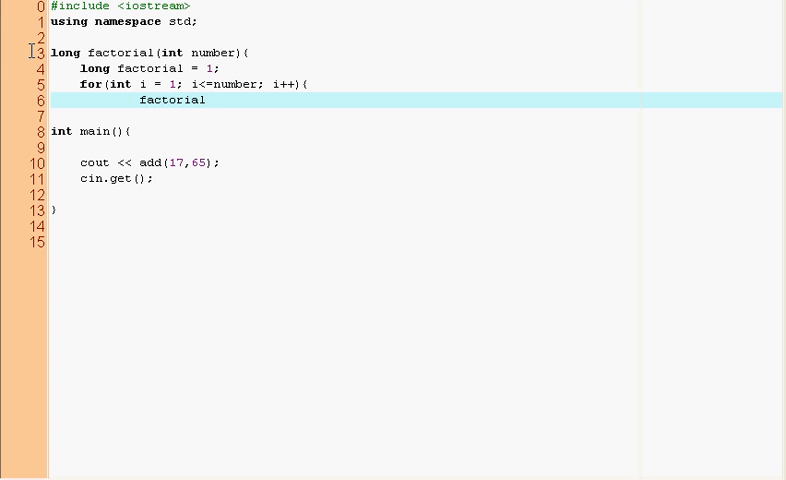
pyautogui.write('*=')
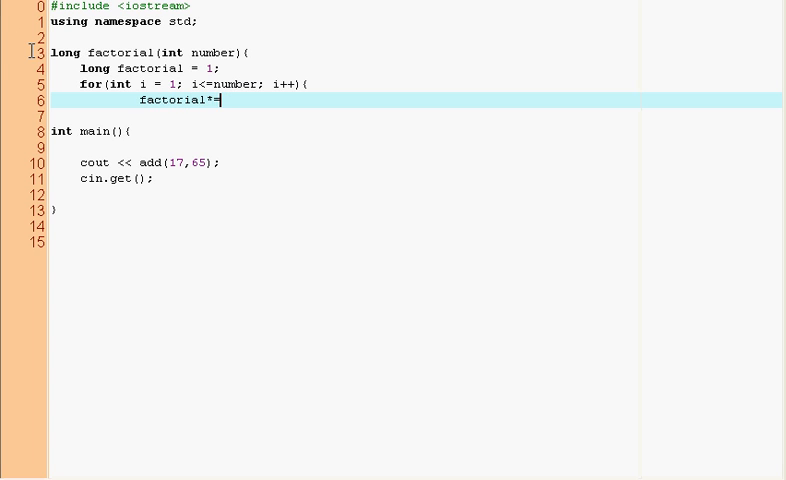
pyautogui.write('i')
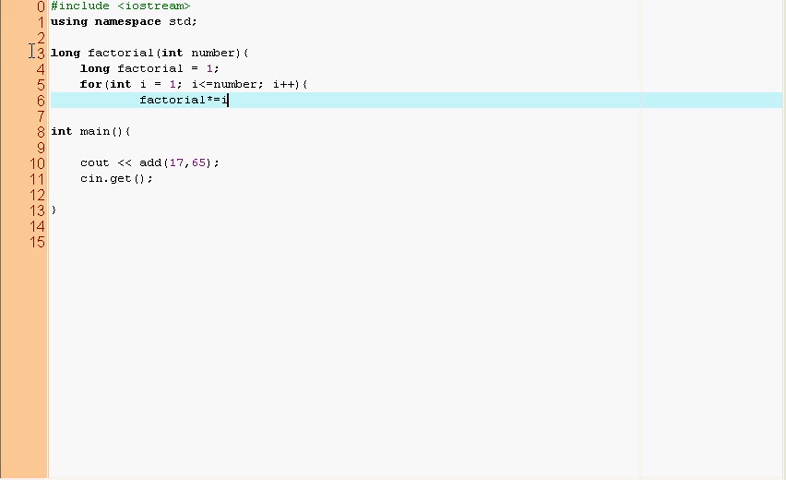
pyautogui.write(';')
pyautogui.write('}')
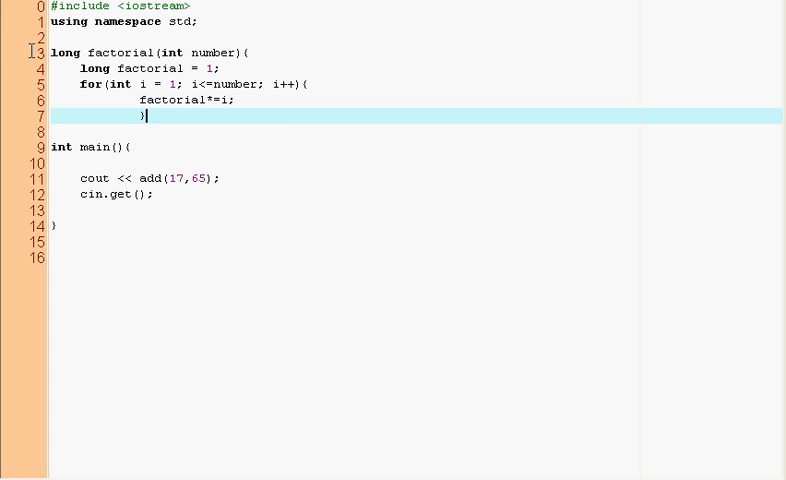
pyautogui.write('retu')
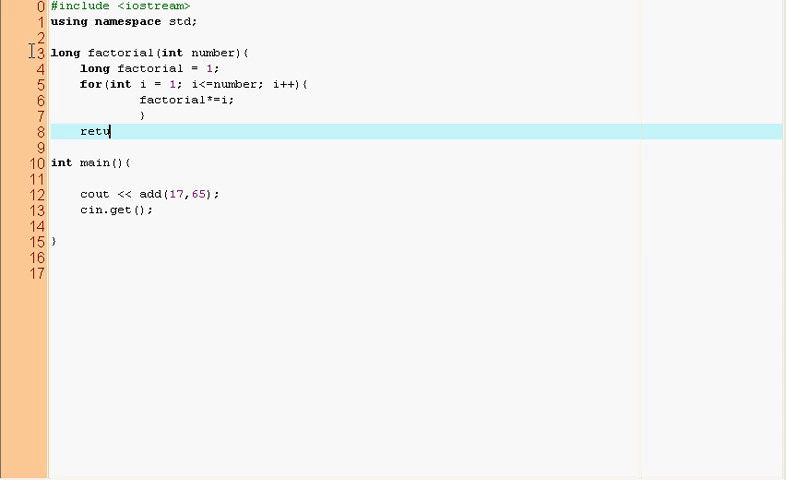
pyautogui.write('rn factorial;')
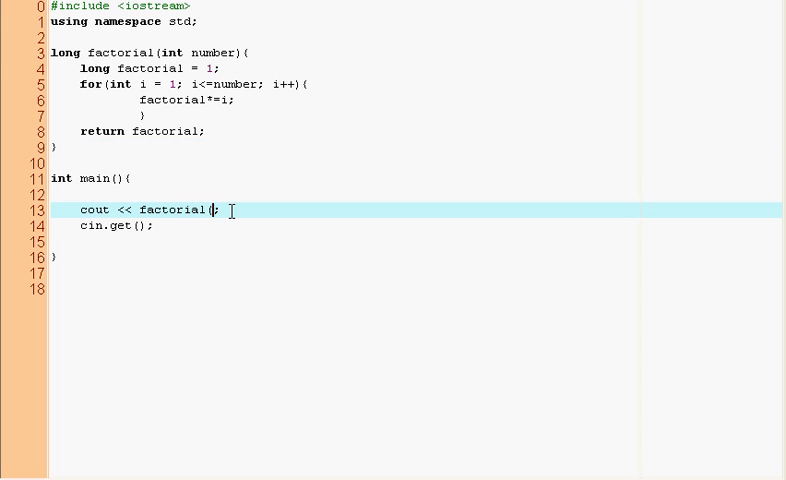
# Make main print factorial(5).
pyautogui.write('5)')
pyautogui.click(416, 194)
pyautogui.write('cout << "Please enter')
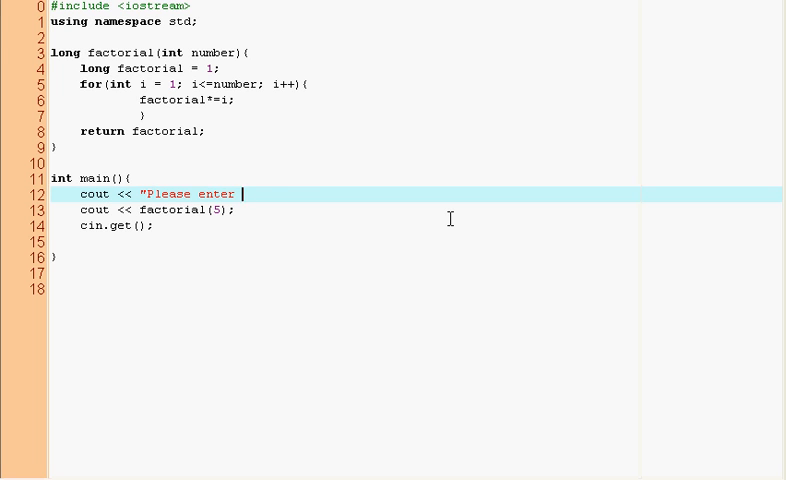
# Finish the "Please enter a number: " prompt and read input with cin >> number;.
pyautogui.write('a number,')
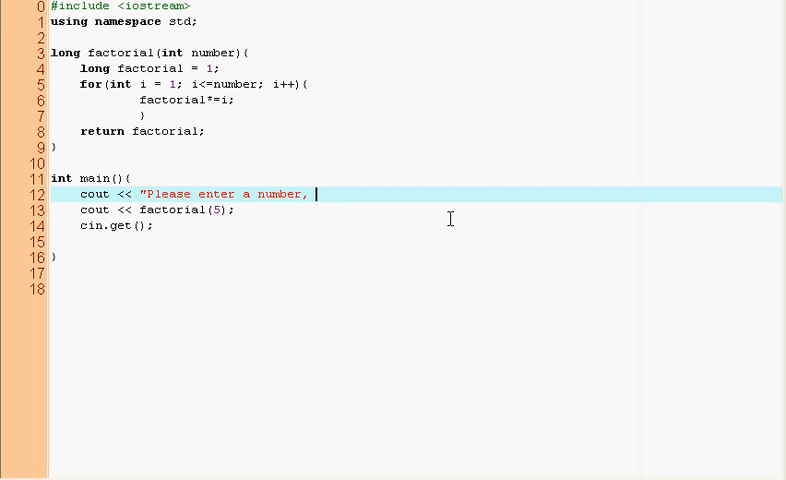
pyautogui.write(': ";')
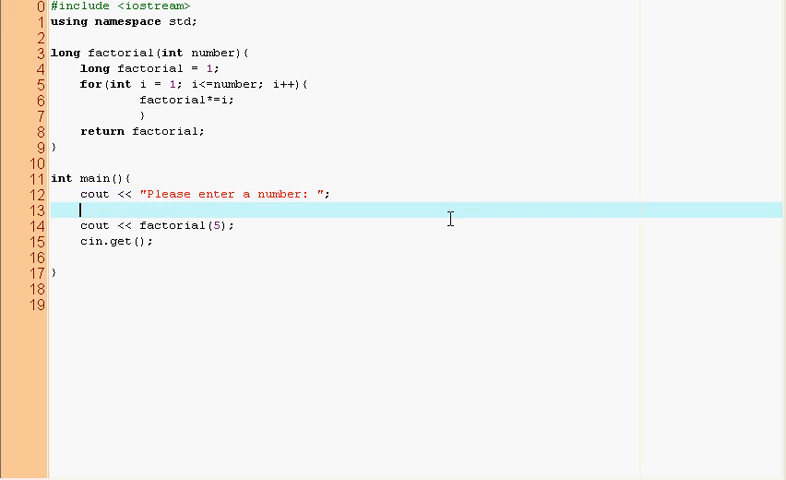
pyautogui.write('cin >> numbre')
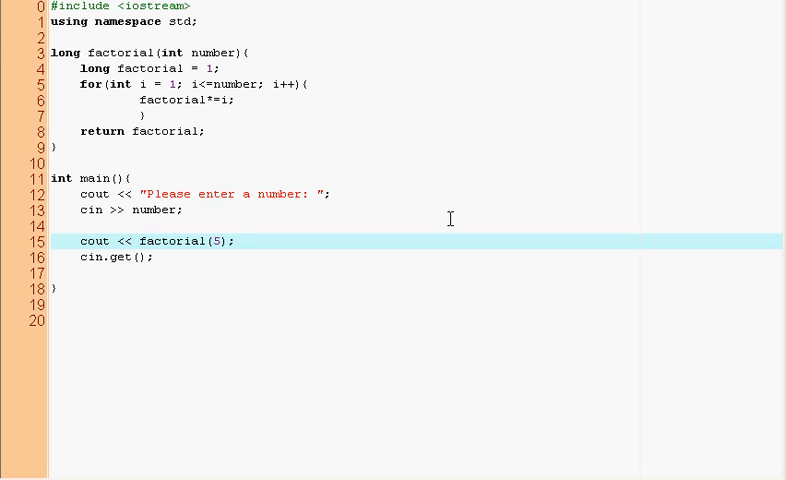
# Rewrite the output as "The factorial of " << number << " is " << factorial(number) << endl;.
pyautogui.write('"?')
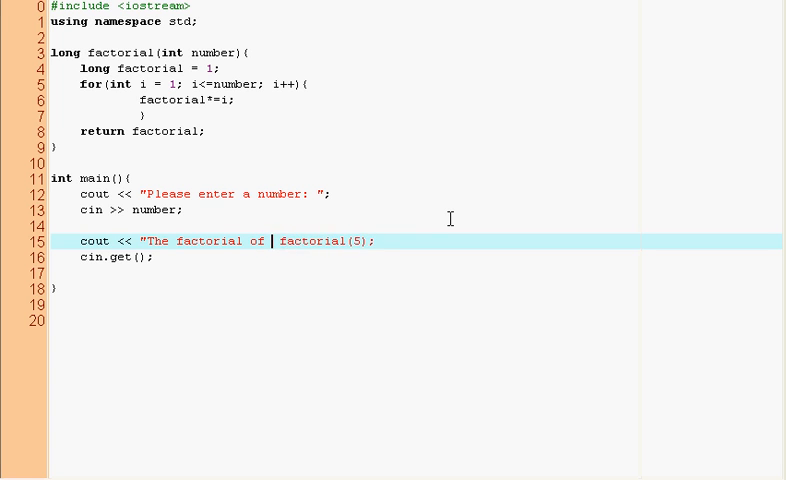
pyautogui.write('your nu')
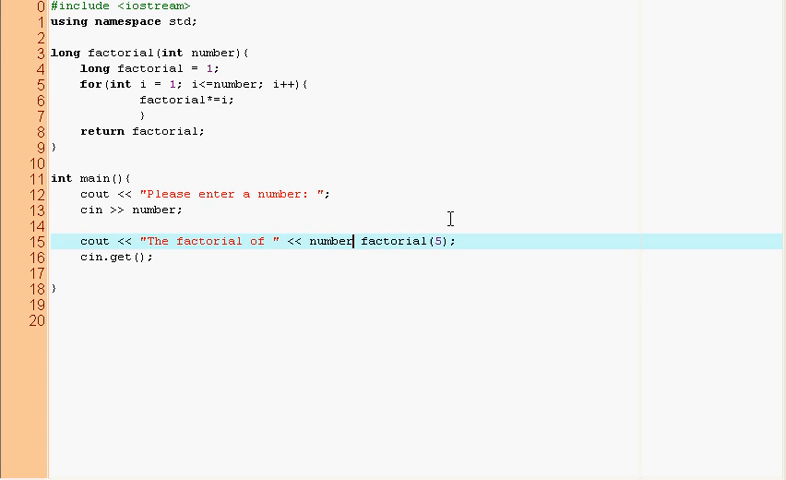
pyautogui.write('<<')
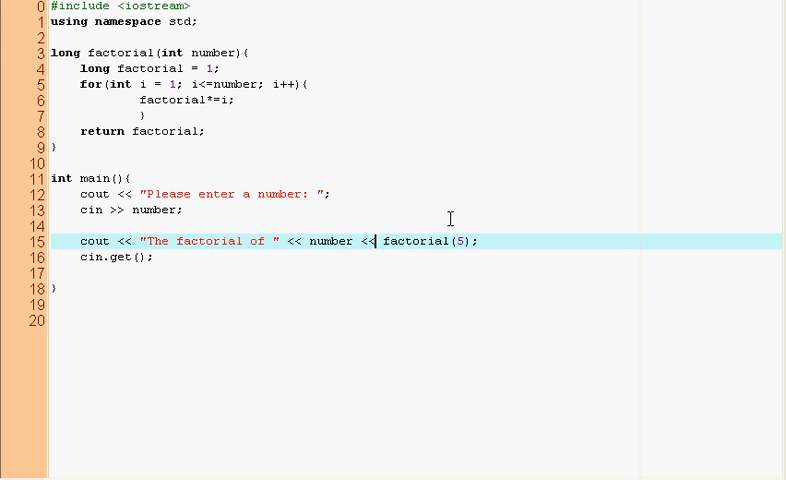
pyautogui.write('" is " <<')
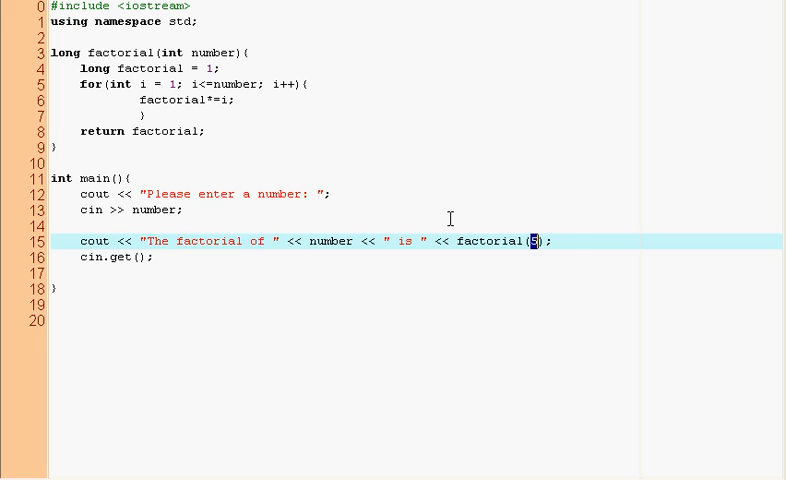
pyautogui.write('number')
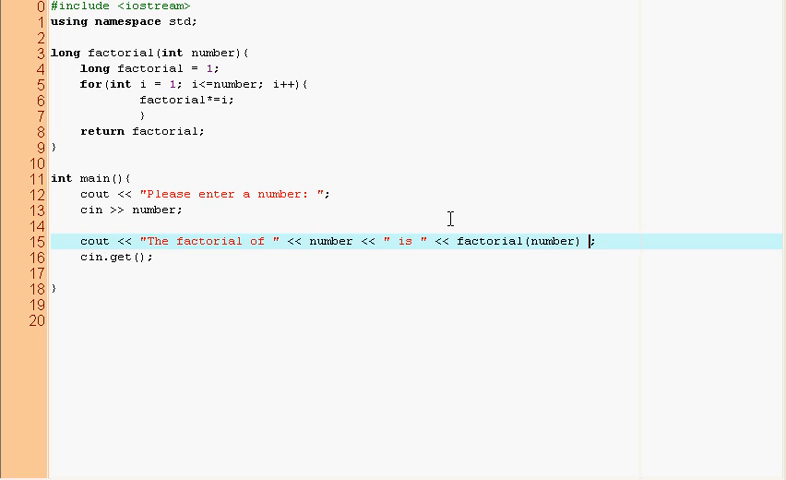
pyautogui.write('<<')
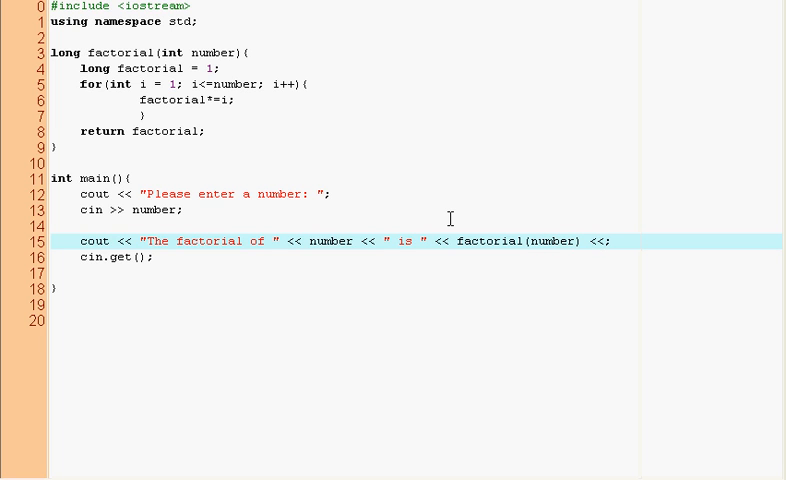
pyautogui.write('endl')
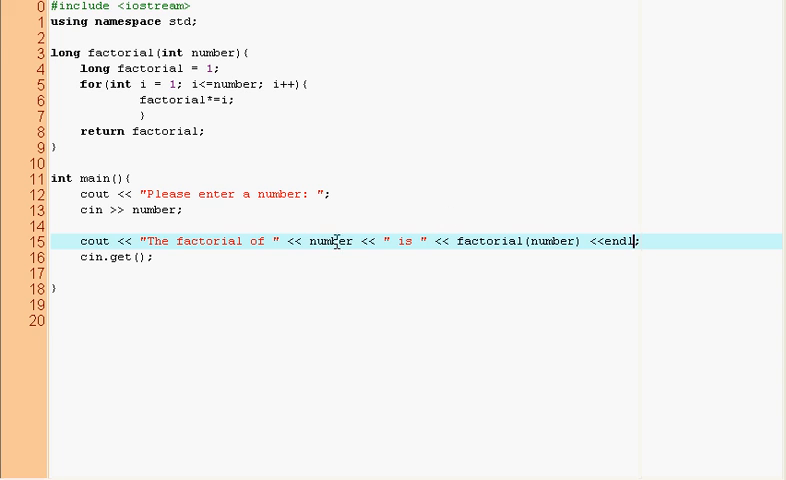
pyautogui.moveTo(544, 244)
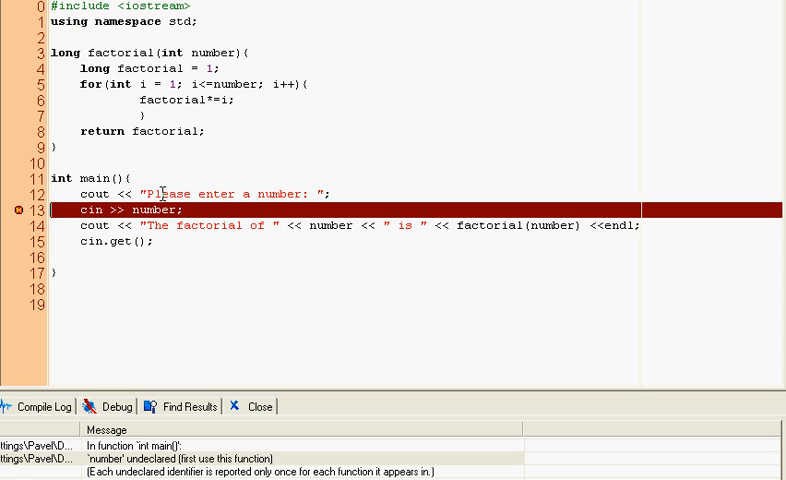
# Declare int number; as the first line of main, then test-run to see the number prompt.
pyautogui.press('Return')
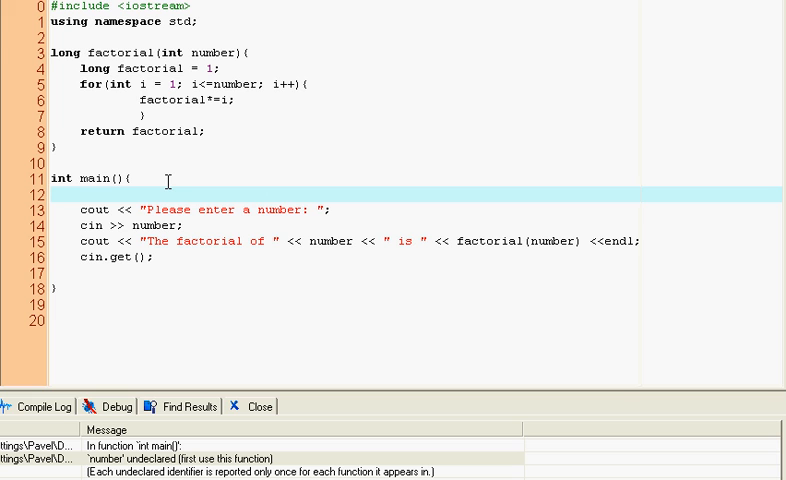
pyautogui.write('int number;')
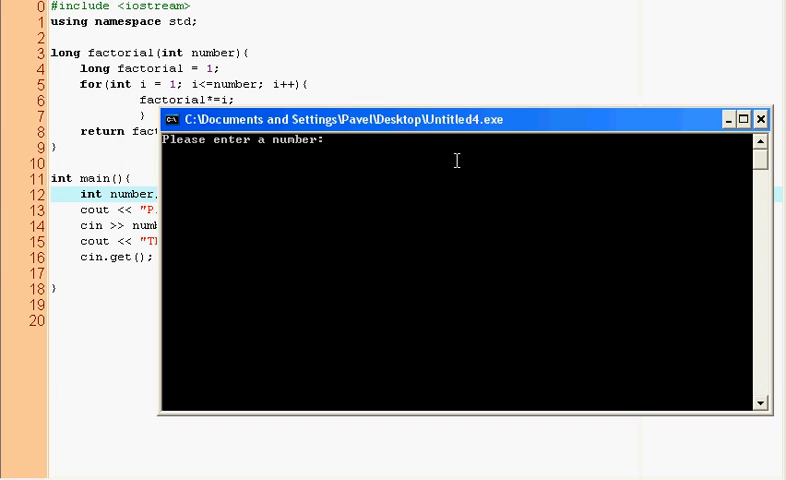
pyautogui.write('13')
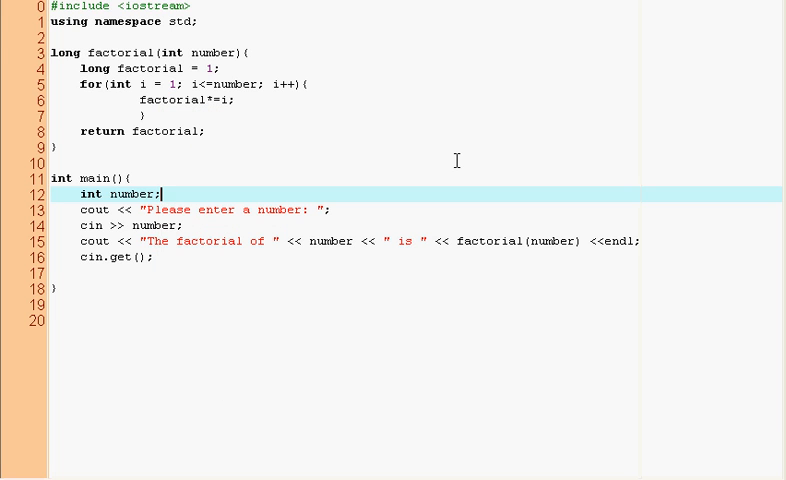
# Replace cin.get(); with system("PAUSE >> void"); and run with 6 to get factorial 720.
pyautogui.click(150, 256)
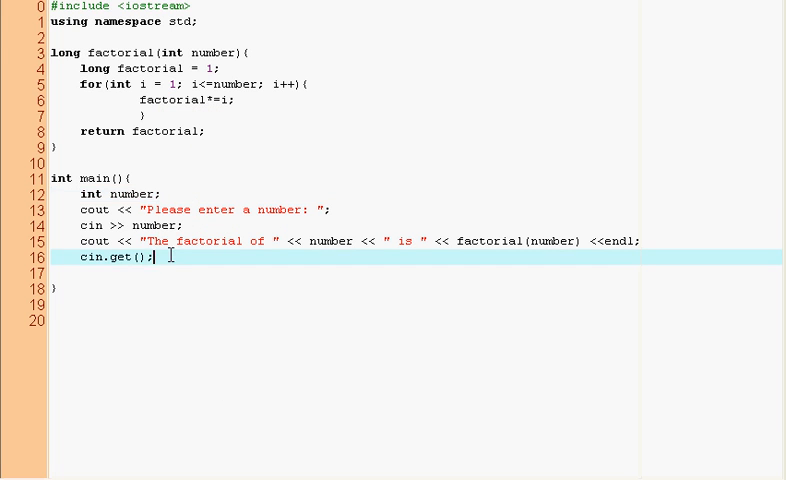
pyautogui.write('system')
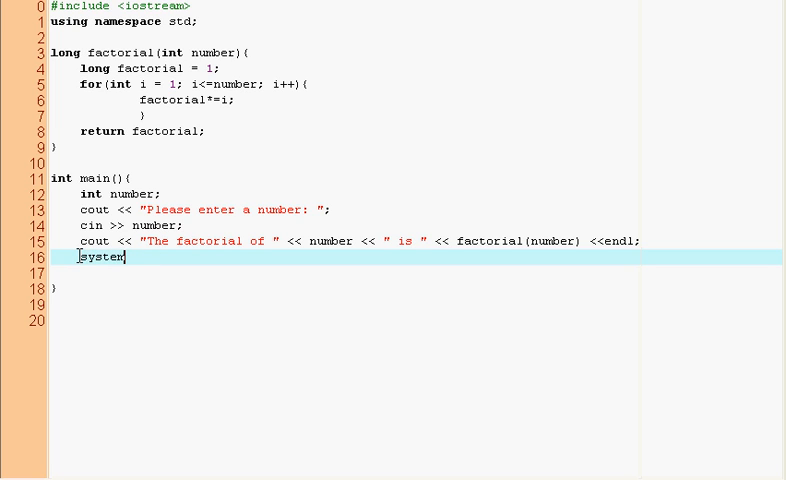
pyautogui.write('("PAUSE')
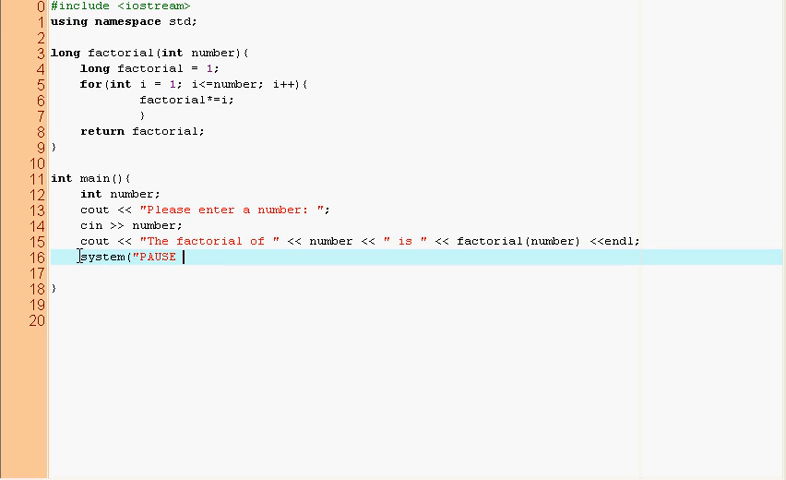
pyautogui.write('>> void");')
pyautogui.write('6')
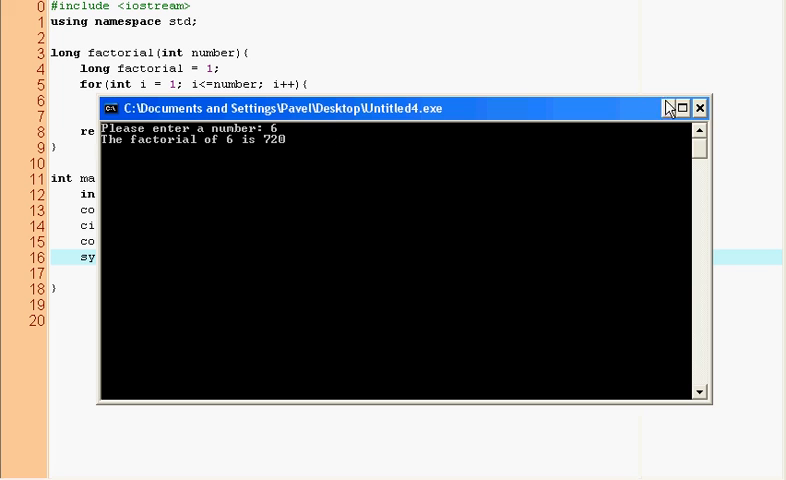
pyautogui.click(700, 108)
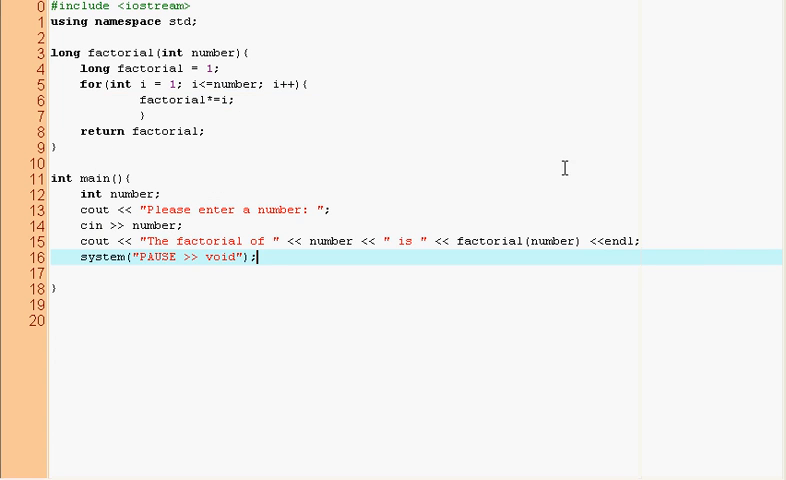